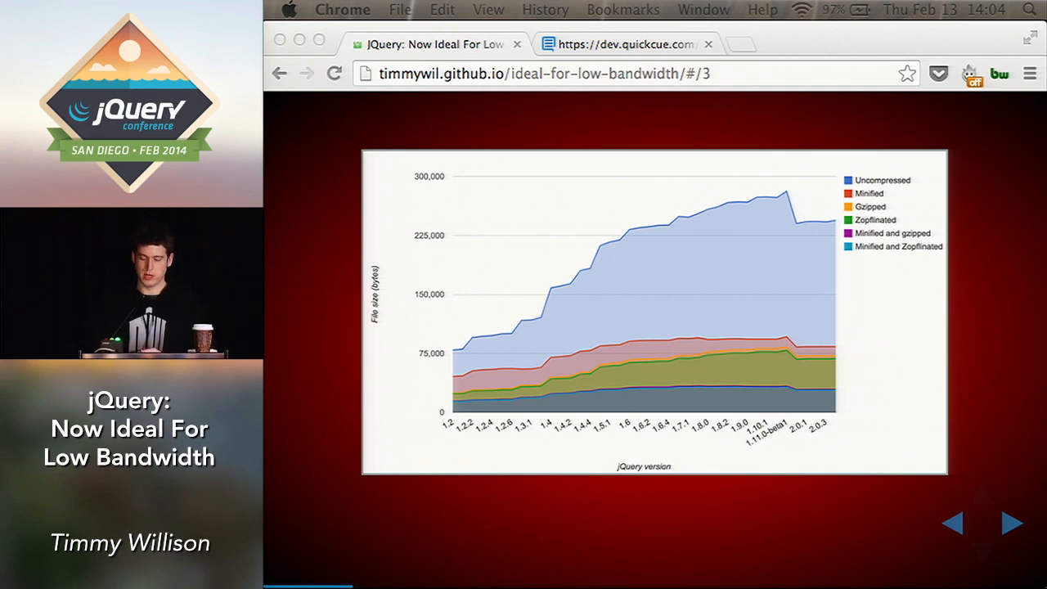
# Step: Advance the deck from the jQuery file-size chart to the meme slide 5
pyautogui.click(334, 73)
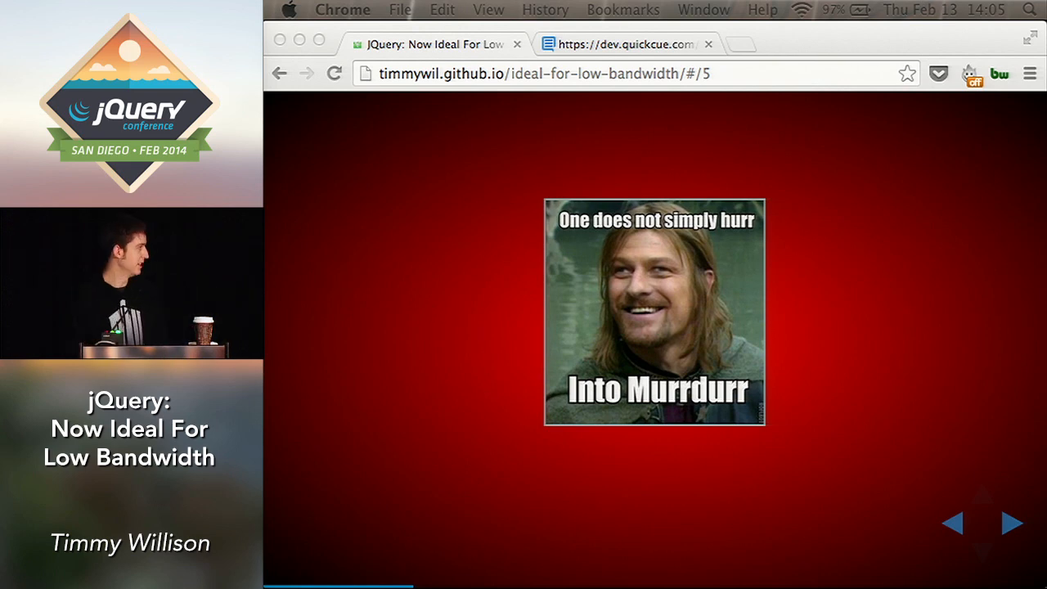
# Step: Advance two slides past the table slide to the 'Mind Blown' slide 7
pyautogui.click(1011, 523)
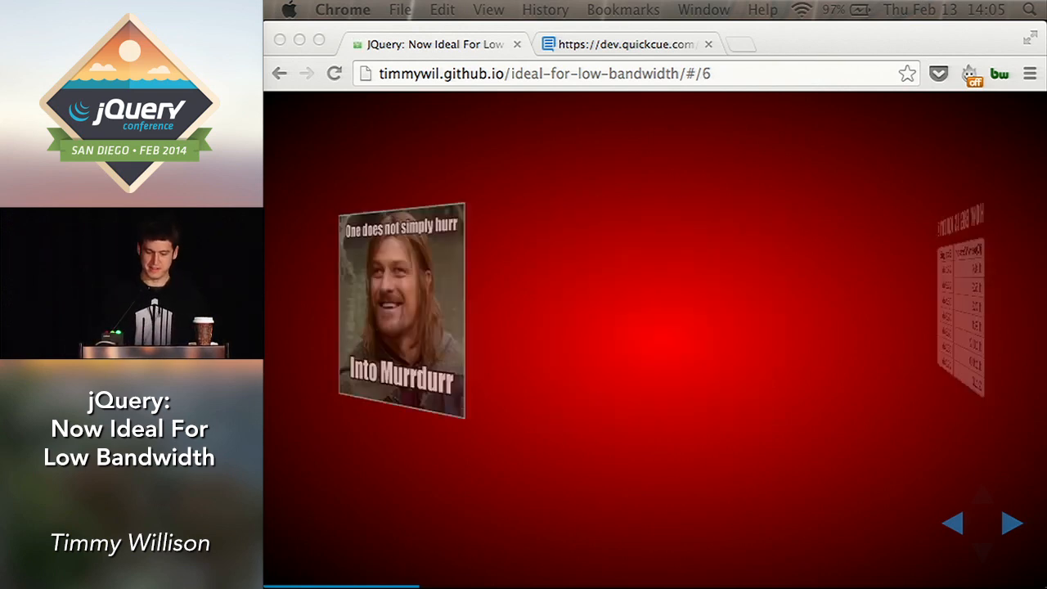
pyautogui.click(1013, 523)
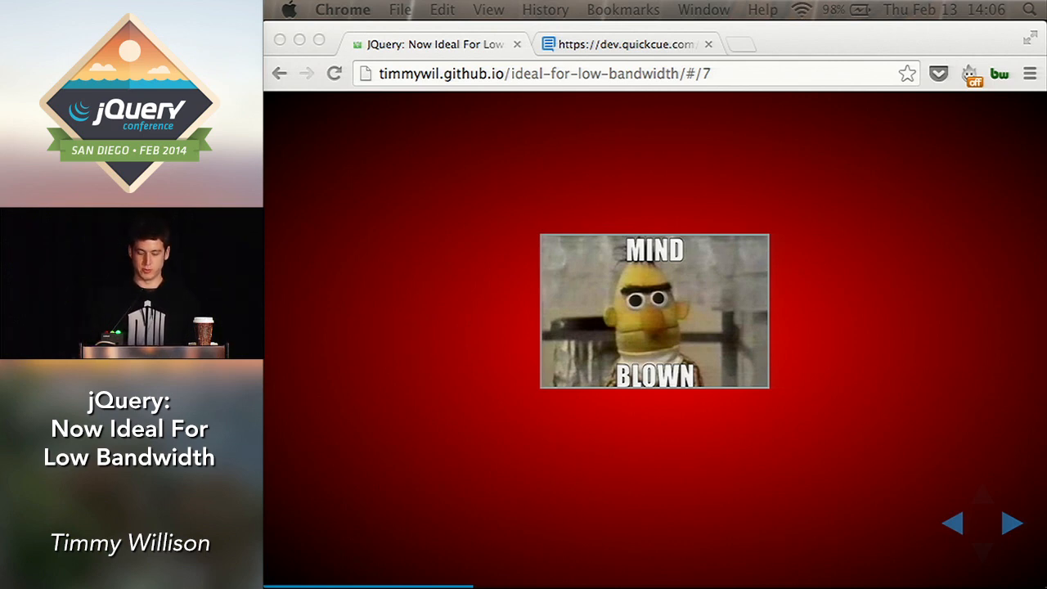
# Step: Advance past the MIND BLOWN slide toward the 'Demo Time' slide 17
pyautogui.click(1012, 522)
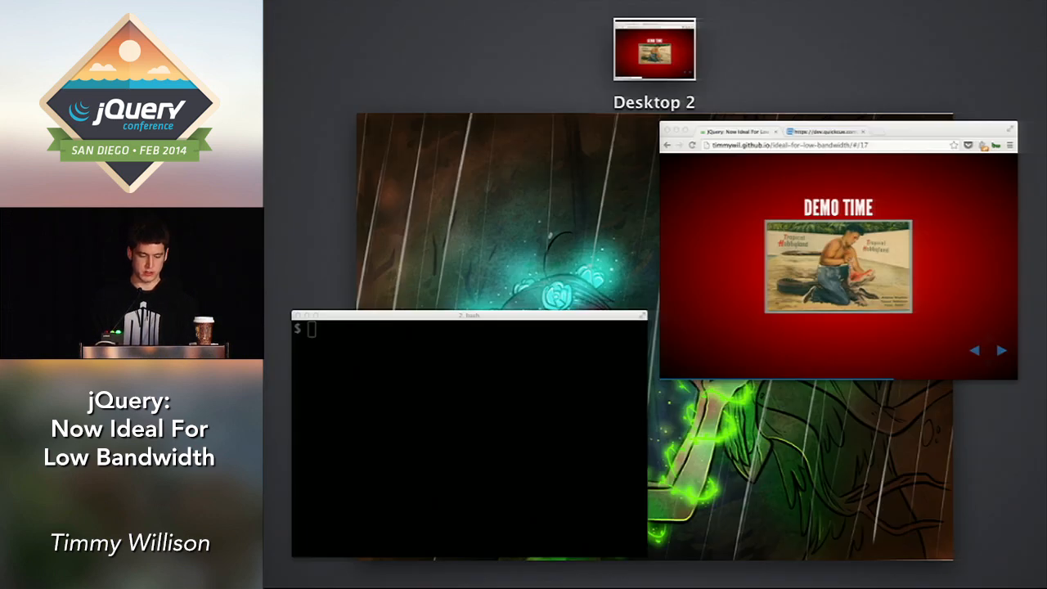
# Step: Run 'grunt custom:-effects' in the terminal to build jQuery without effects
pyautogui.click(409, 446)
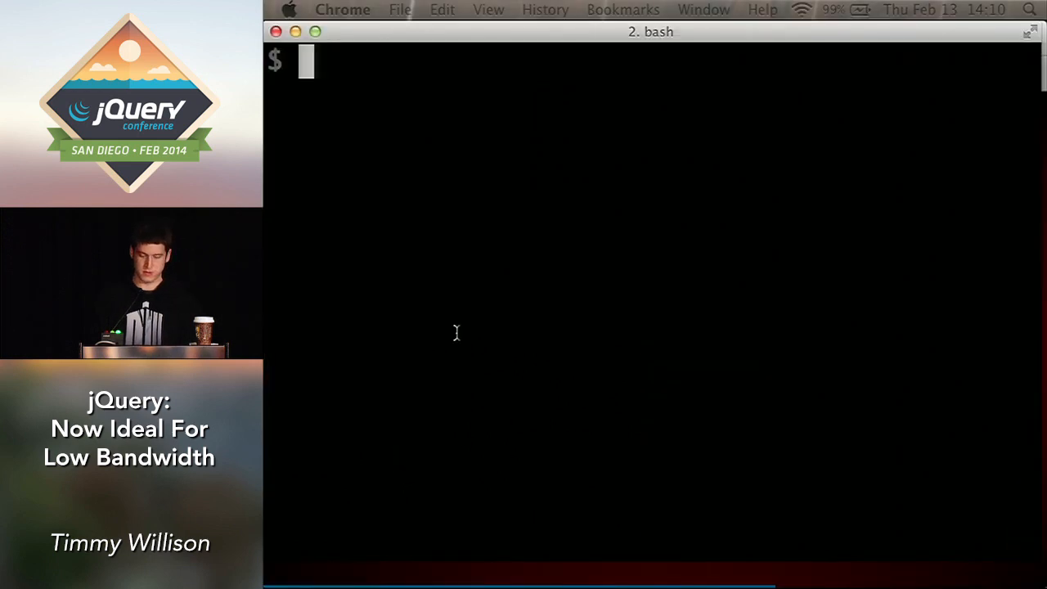
pyautogui.moveTo(713, 298)
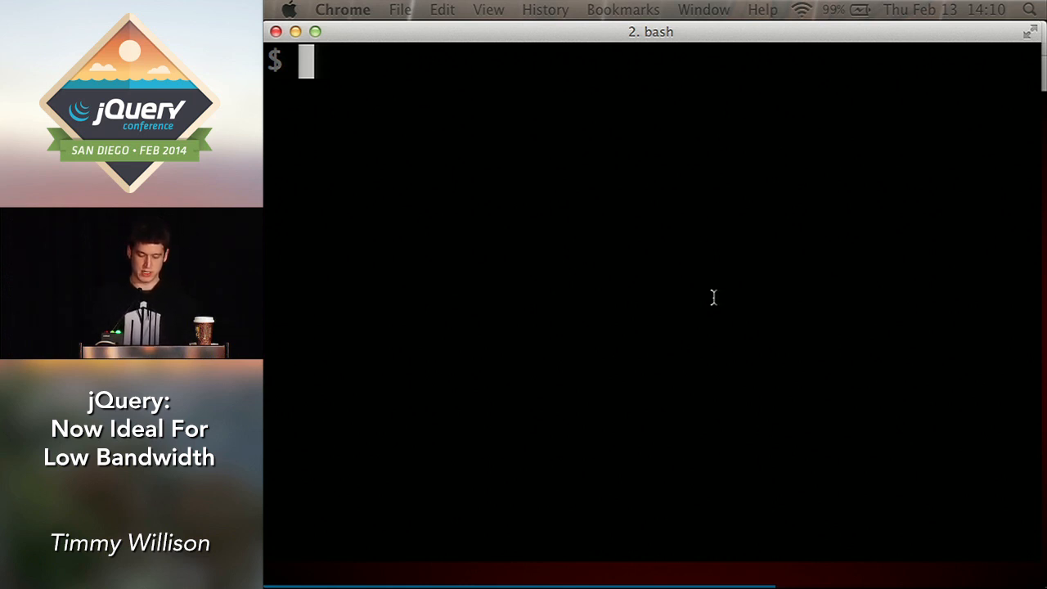
pyautogui.write('grunt cu')
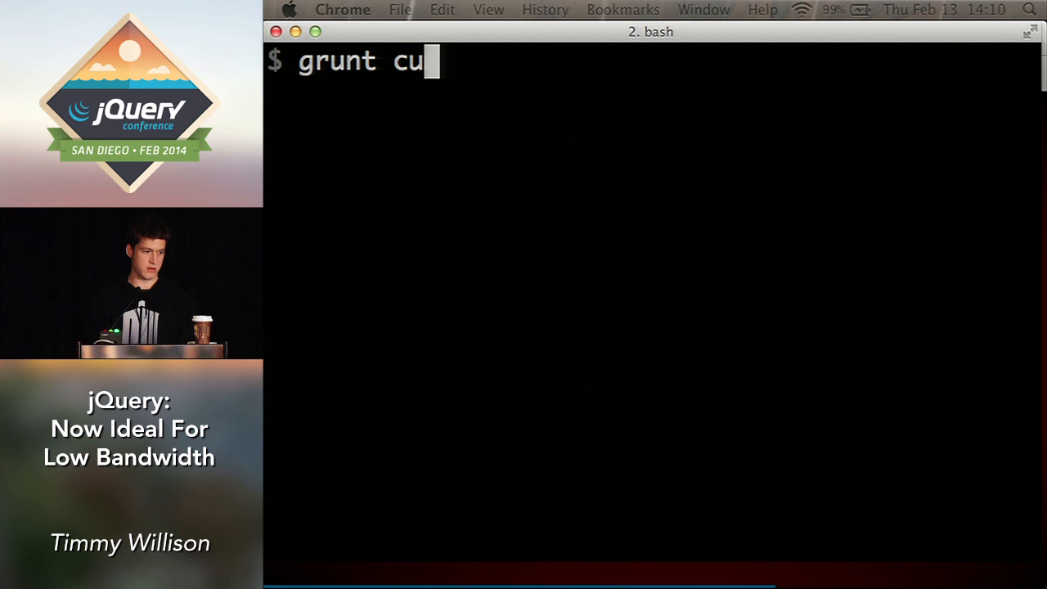
pyautogui.write('stom:')
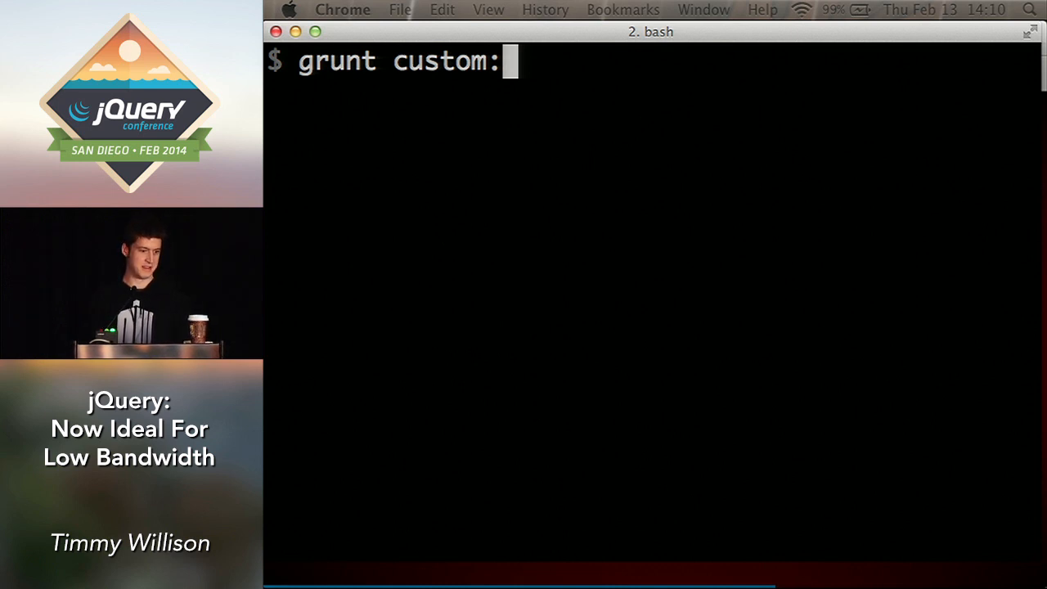
pyautogui.write('-effec')
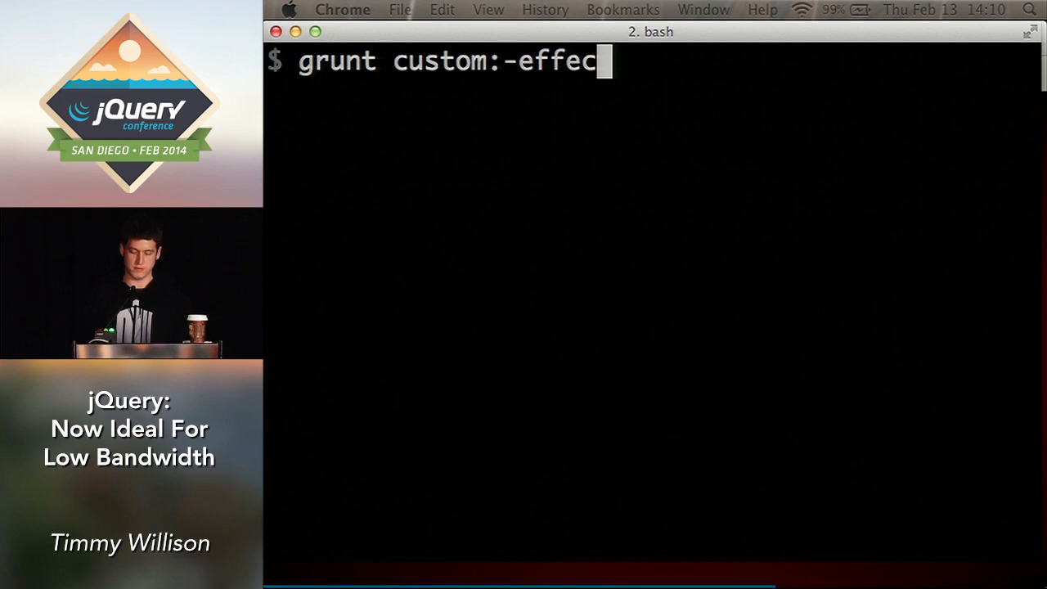
pyautogui.write('ts')
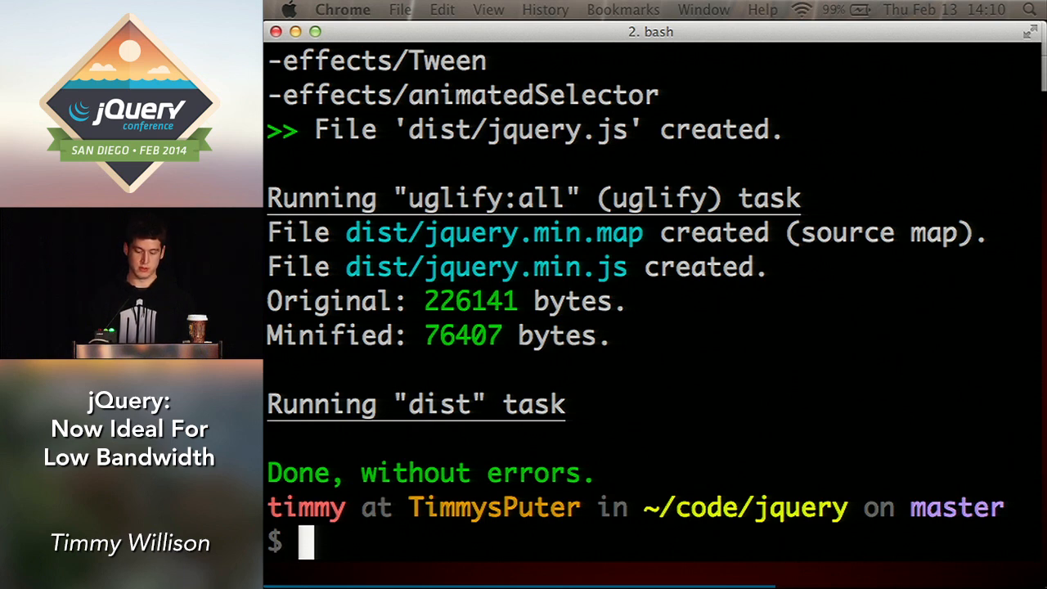
pyautogui.moveTo(713, 163)
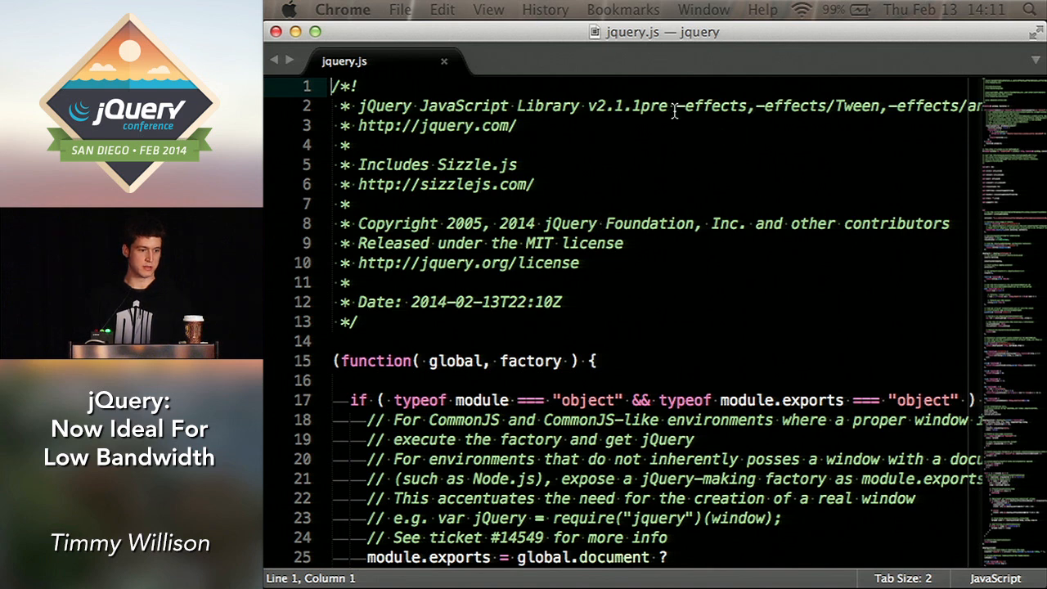
pyautogui.moveTo(677, 106)
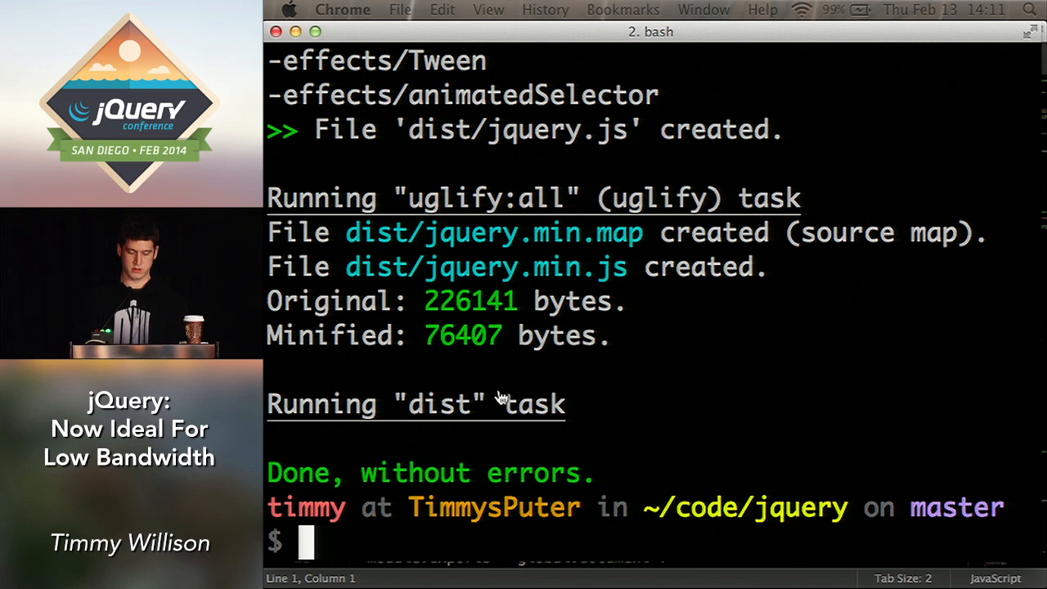
# Step: Run 'grunt custom:-ajax' to build jQuery without the ajax module
pyautogui.write('gru')
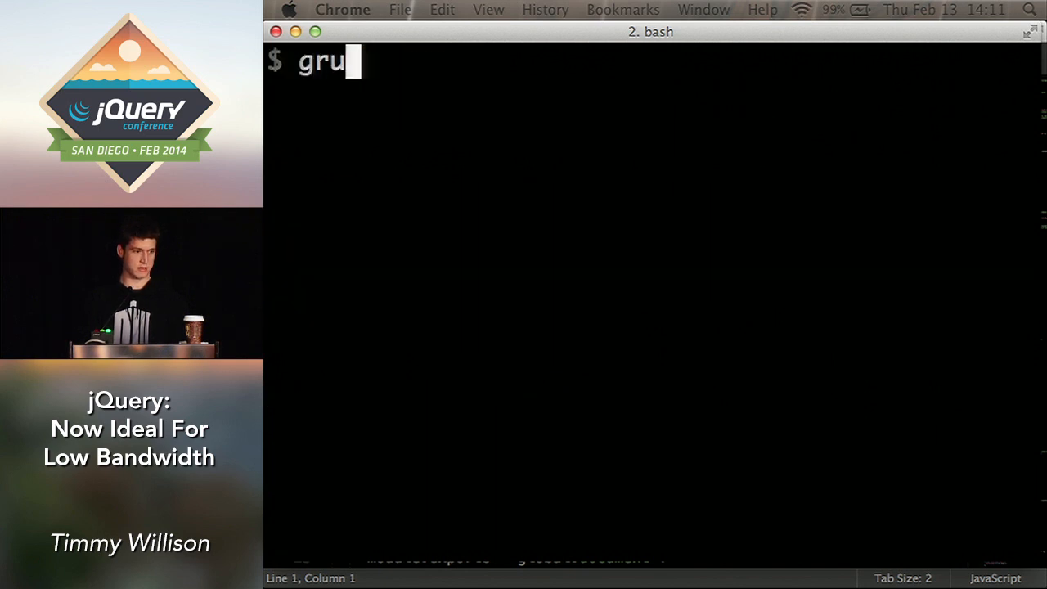
pyautogui.write('nt custom')
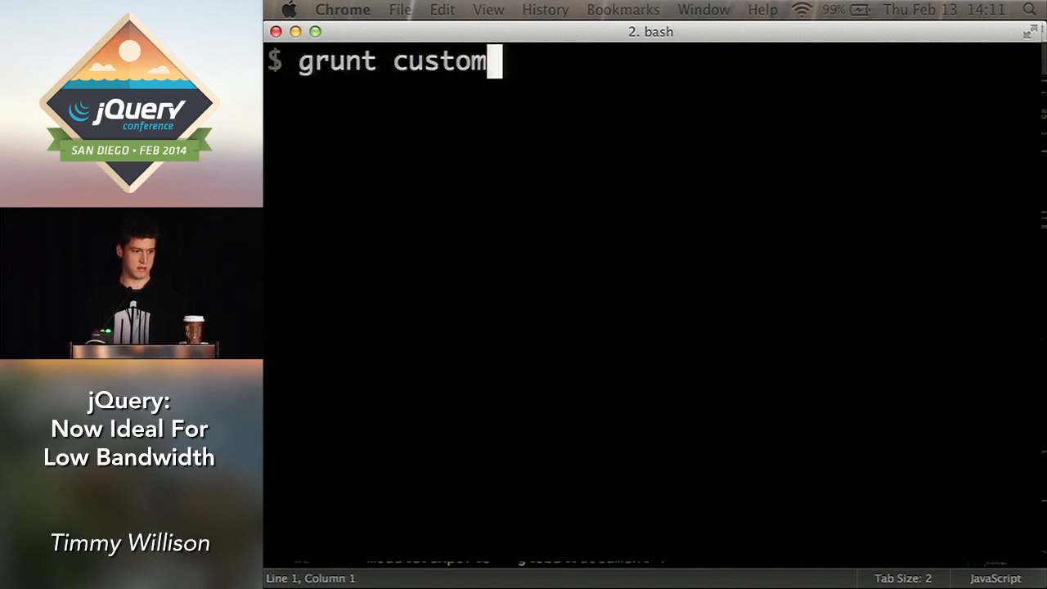
pyautogui.write(':-ajax')
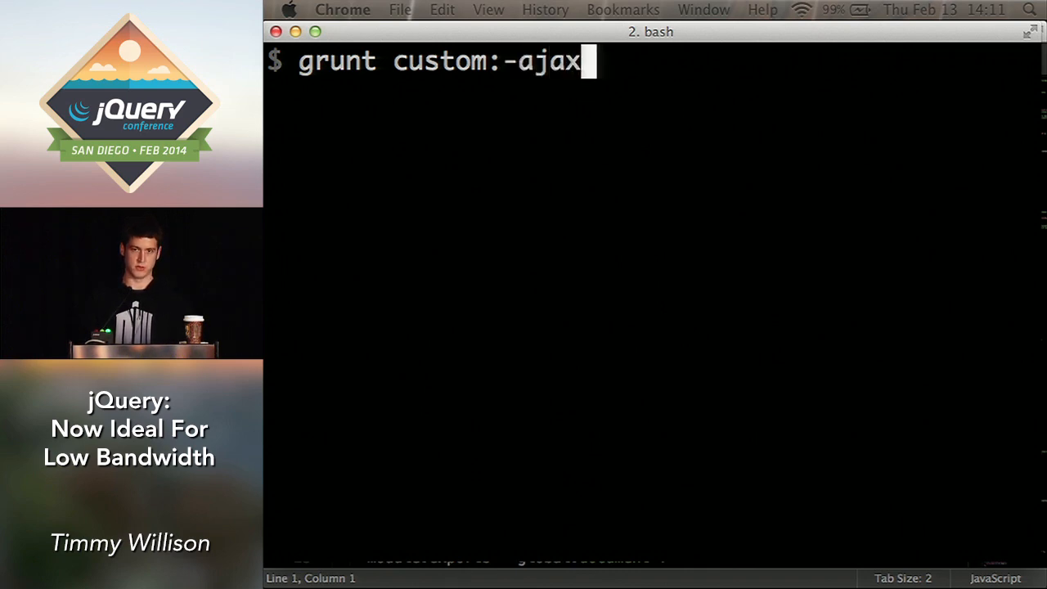
pyautogui.press('enter')
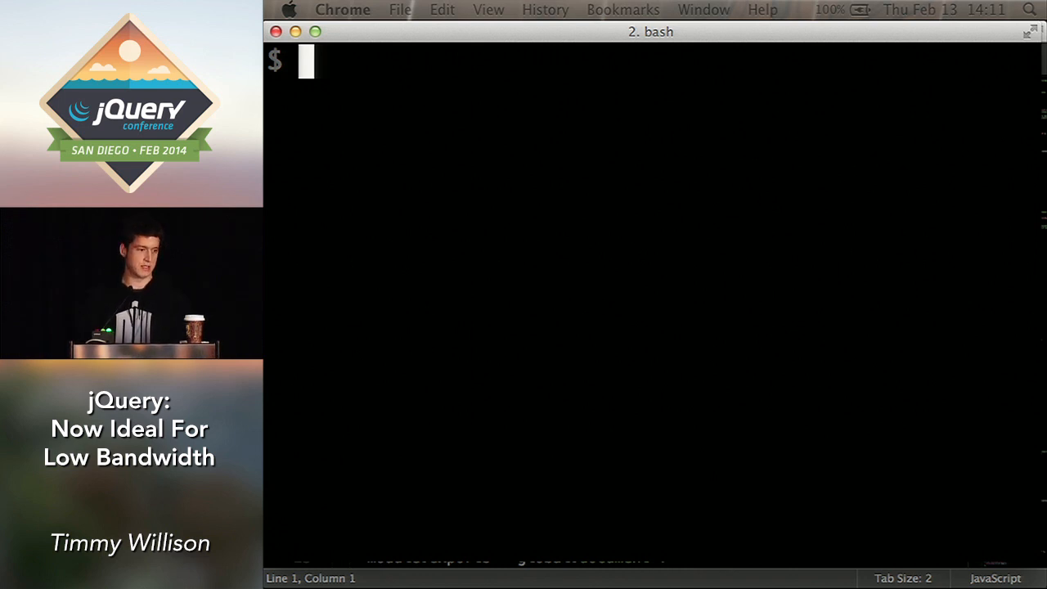
# Step: Type the custom build command 'grunt build:*:def' in bash
pyautogui.write('grunt bui')
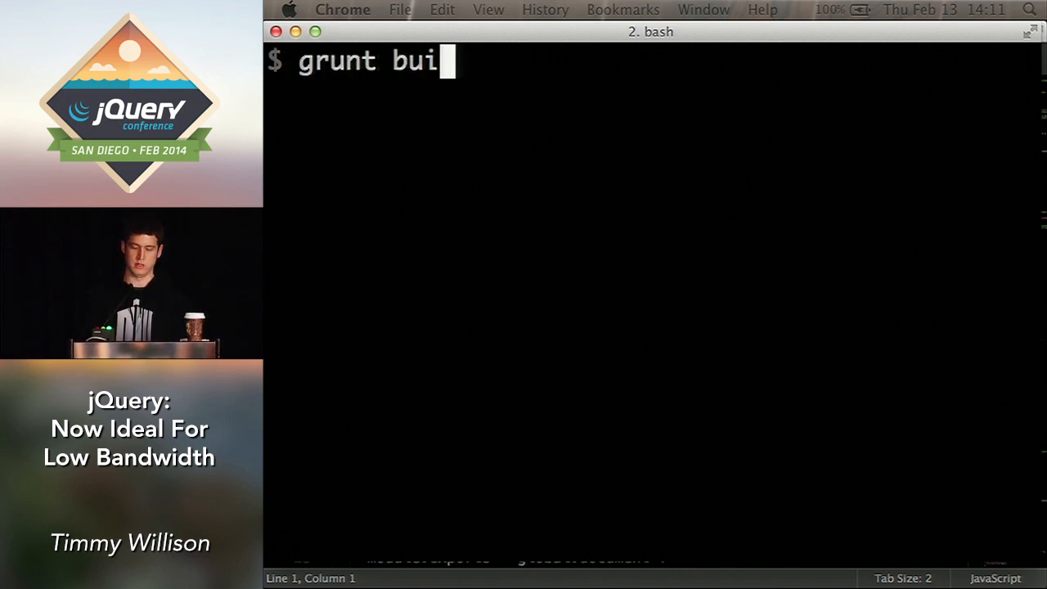
pyautogui.write('ld:')
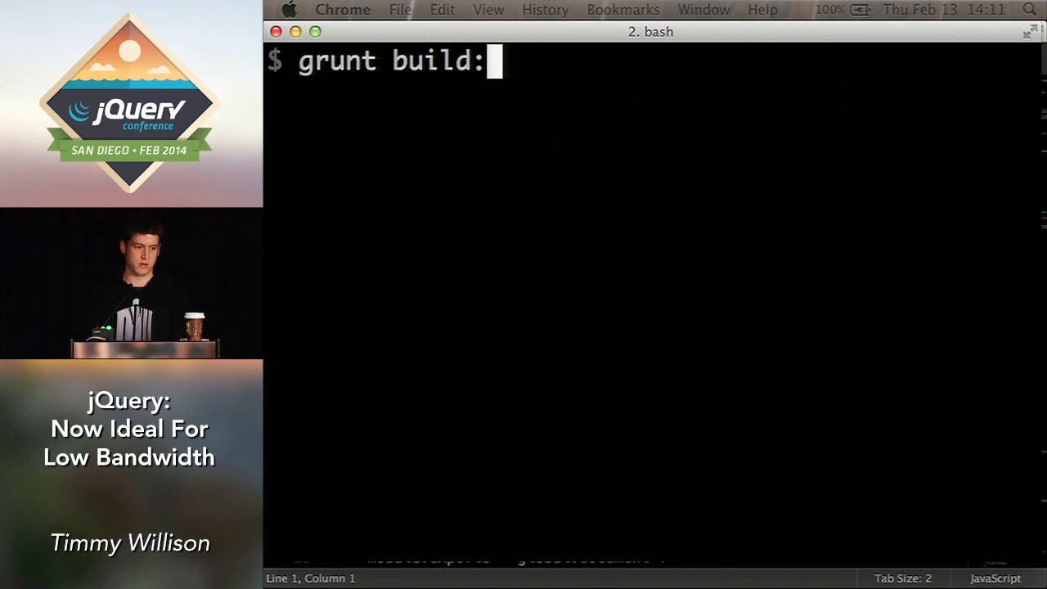
pyautogui.write('*:')
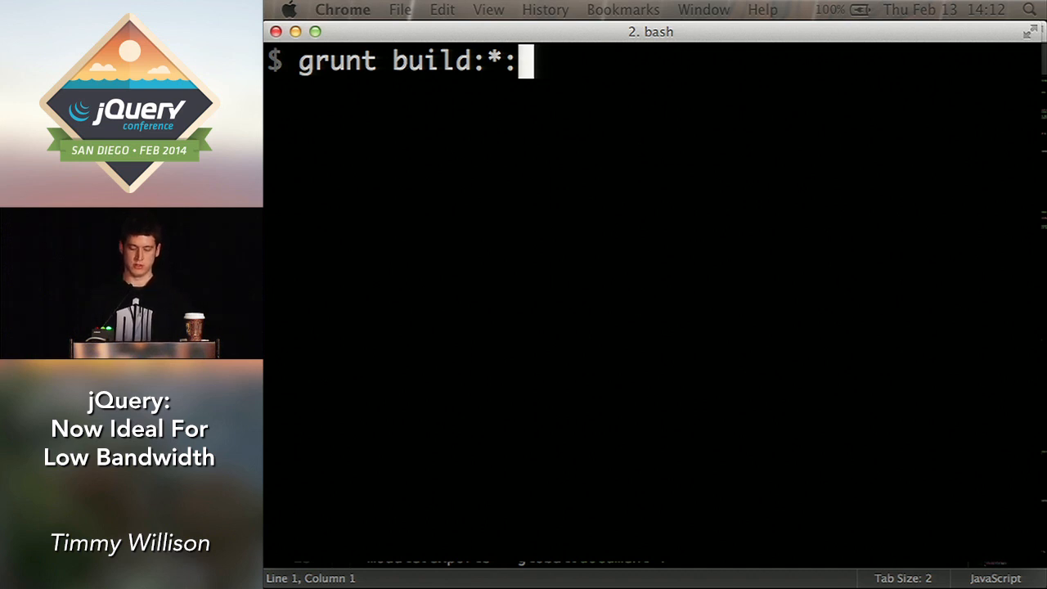
pyautogui.write('def')
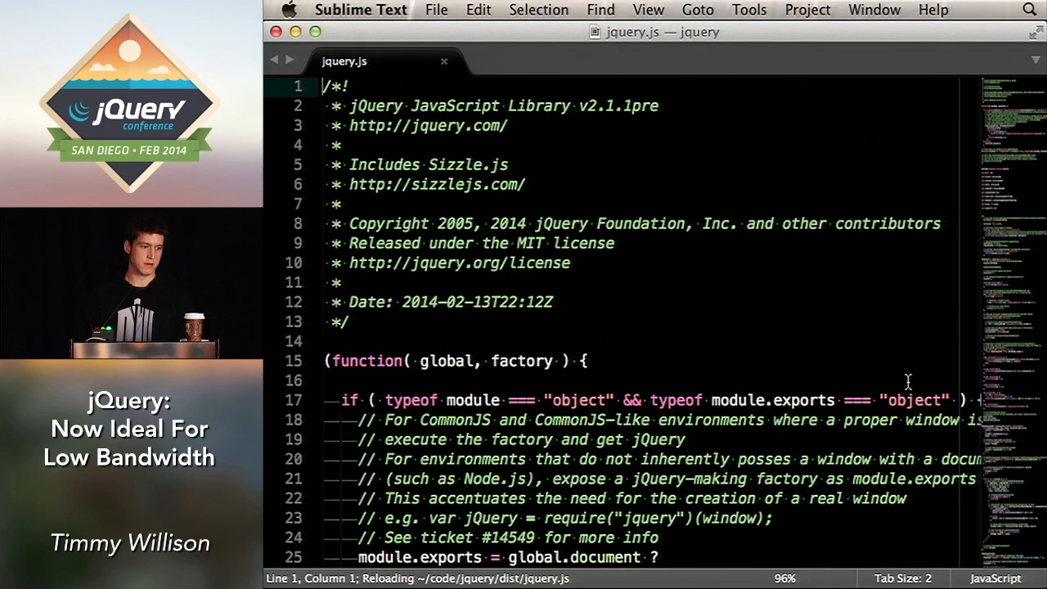
pyautogui.scroll(-3)
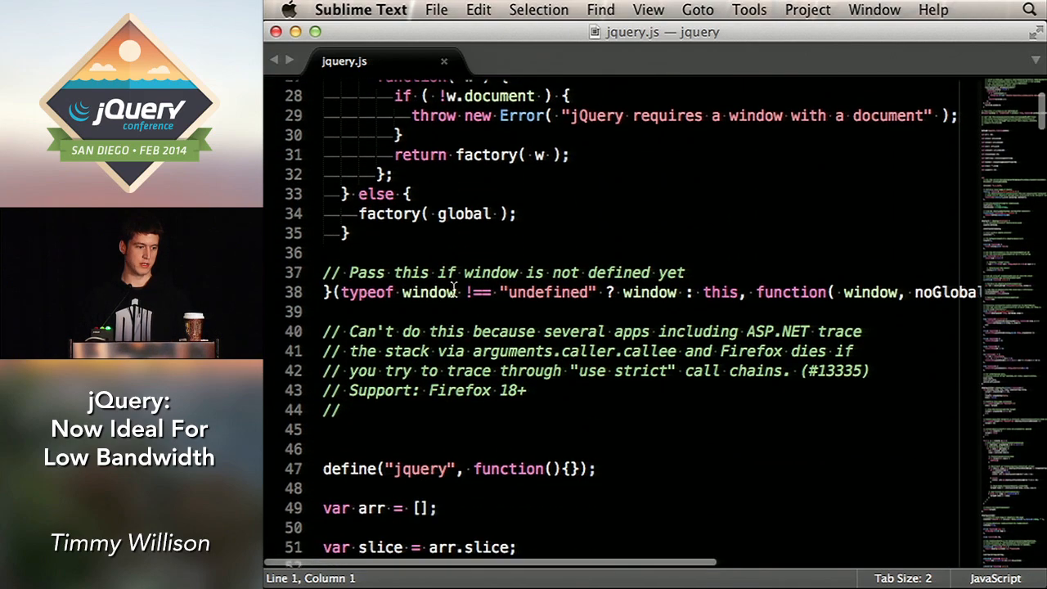
pyautogui.scroll(-3)
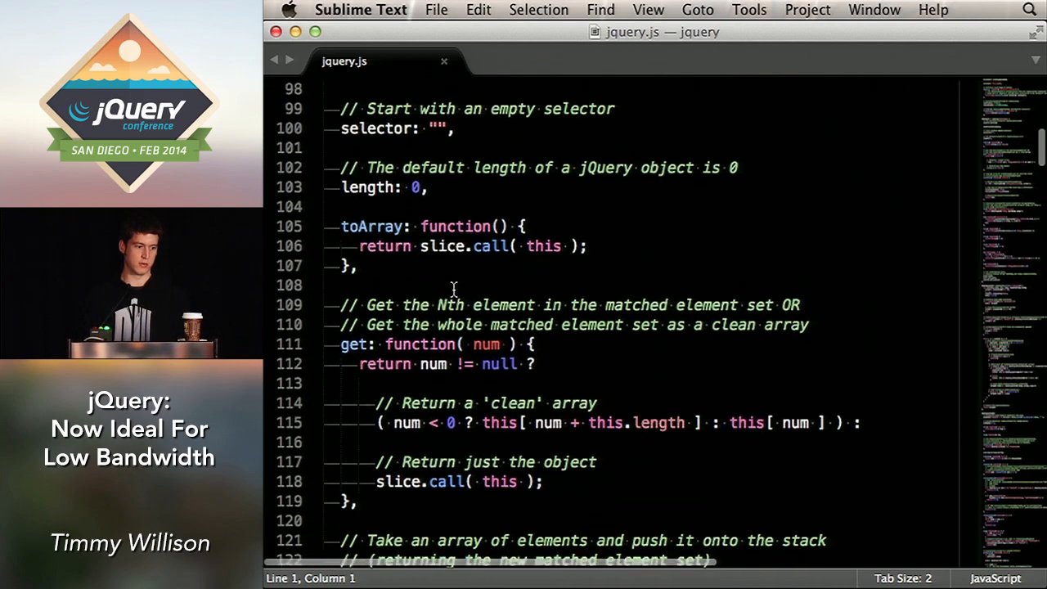
pyautogui.scroll(-3)
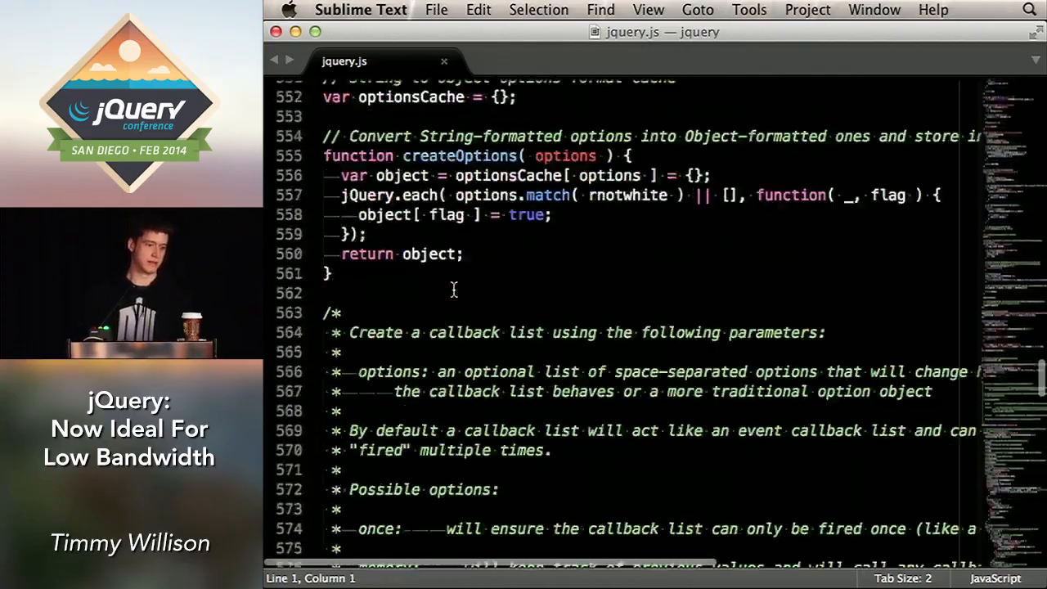
pyautogui.scroll(-3)
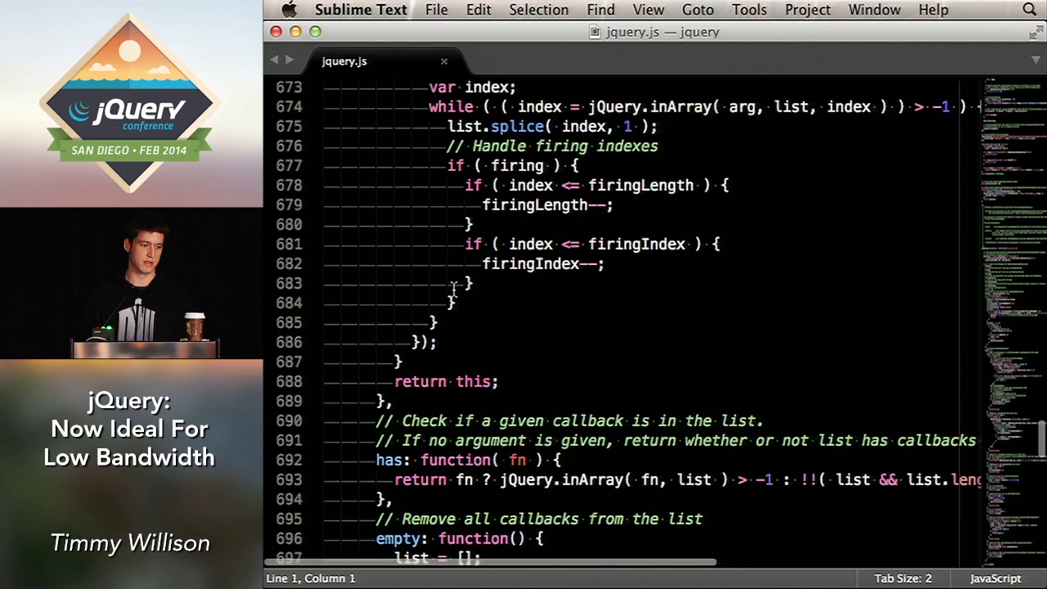
pyautogui.scroll(-3)
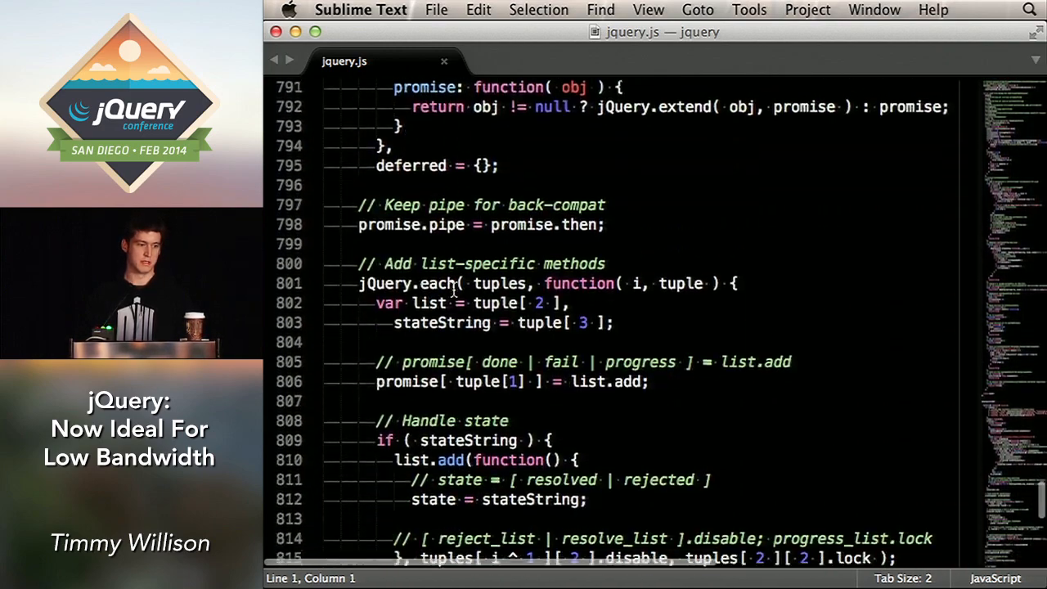
pyautogui.scroll(-3)
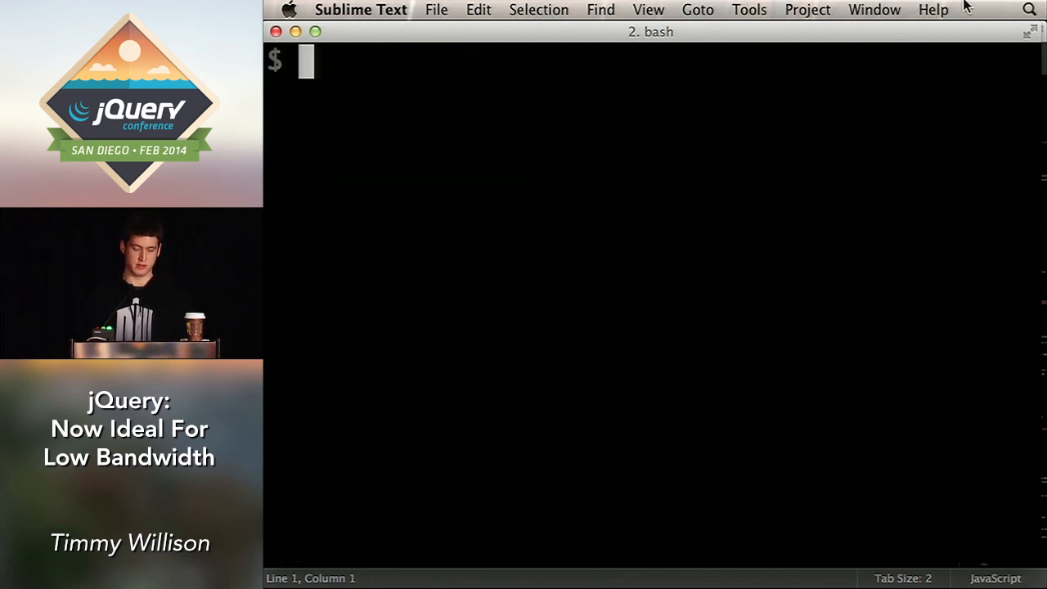
# Step: Begin typing 'grunt build:*:att' in the bash terminal
pyautogui.write('grun')
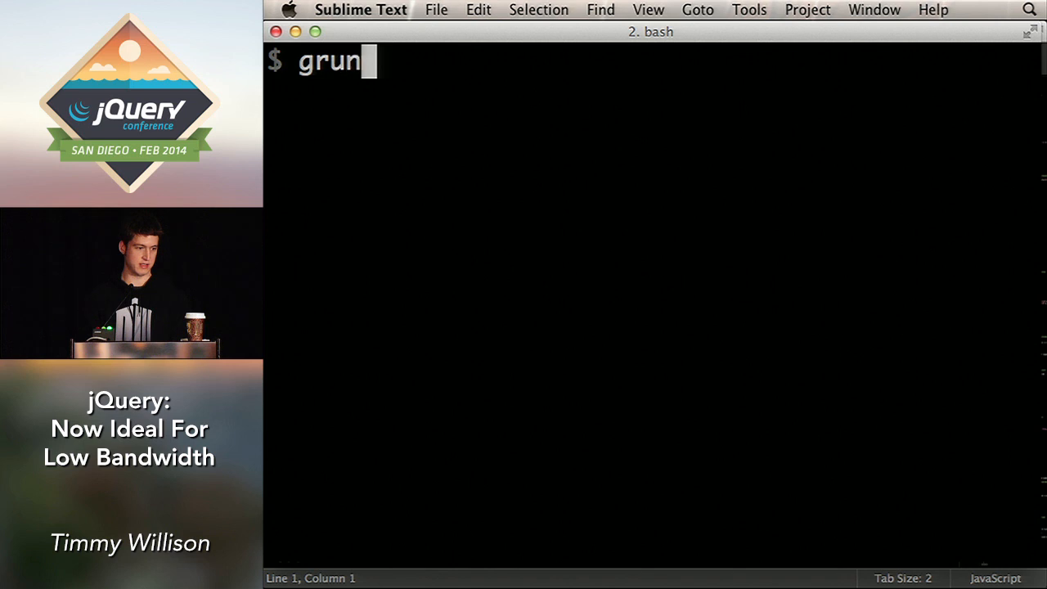
pyautogui.write('t build:')
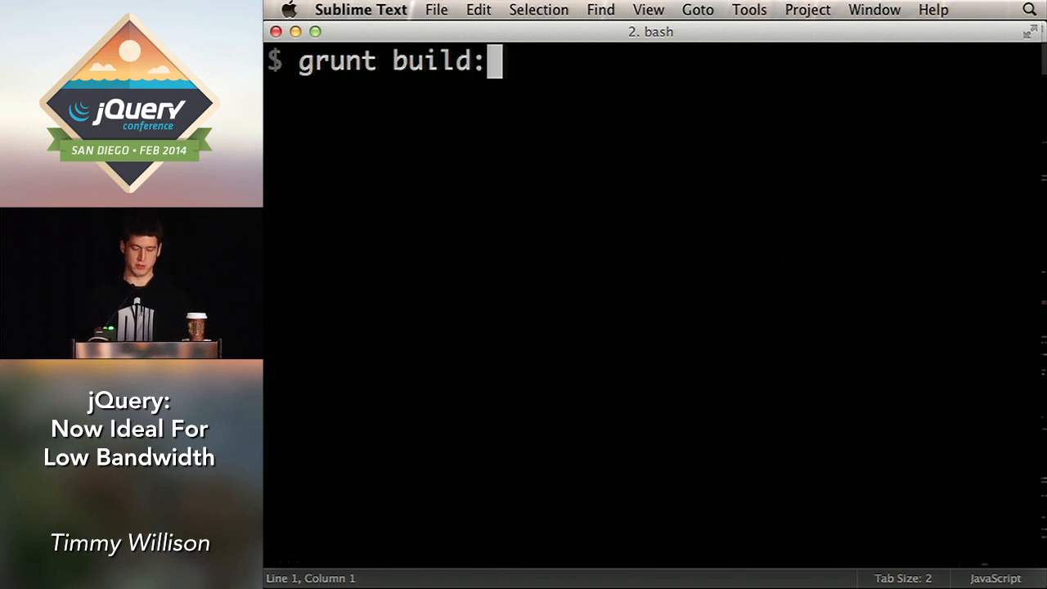
pyautogui.write('*:at')
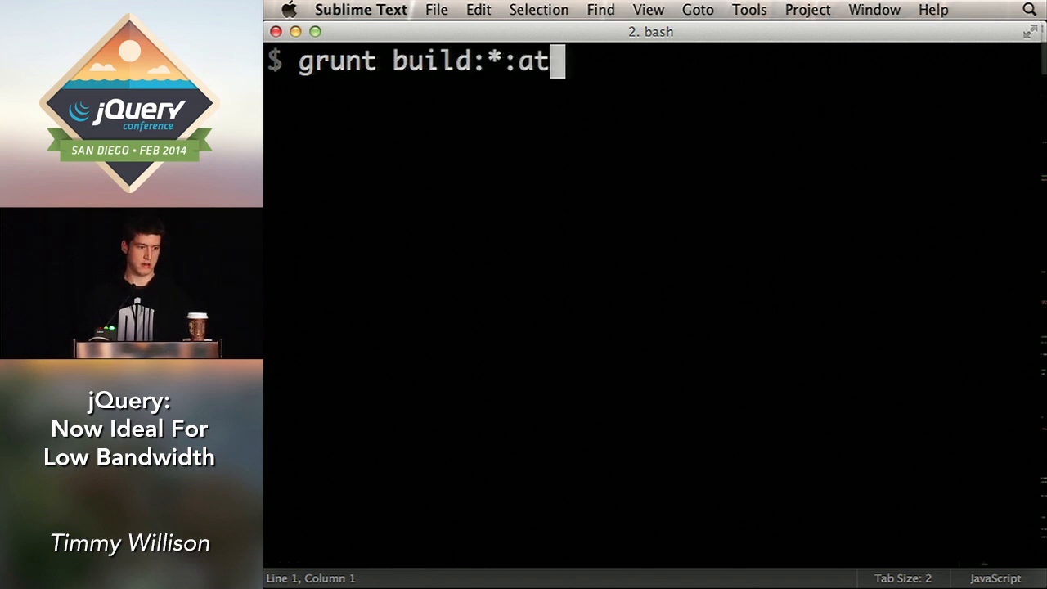
pyautogui.write('t')
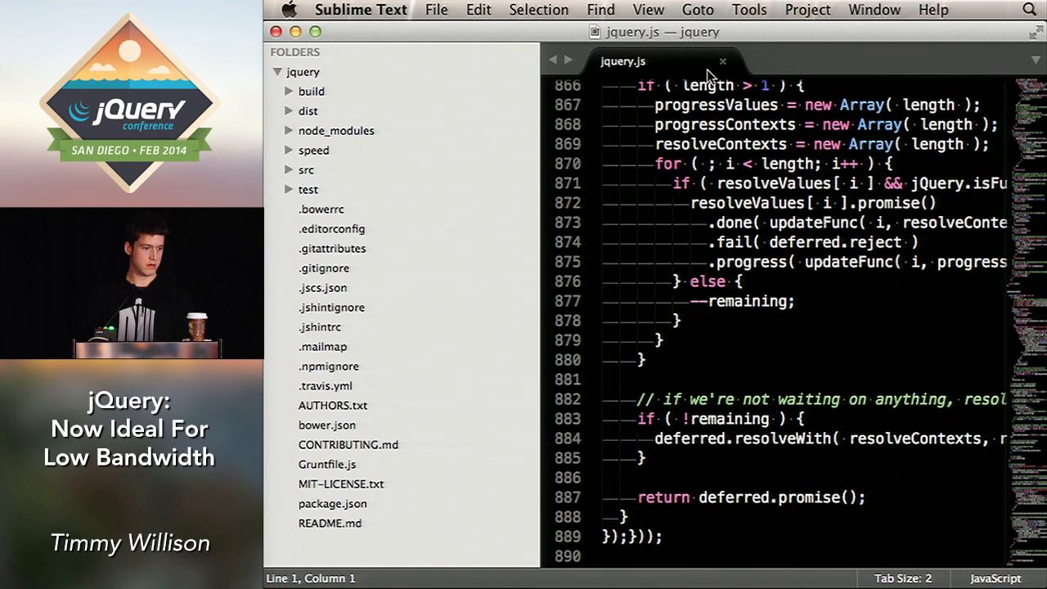
# Step: Expand src/attributes in the Sublime sidebar and open val.js
pyautogui.click(305, 169)
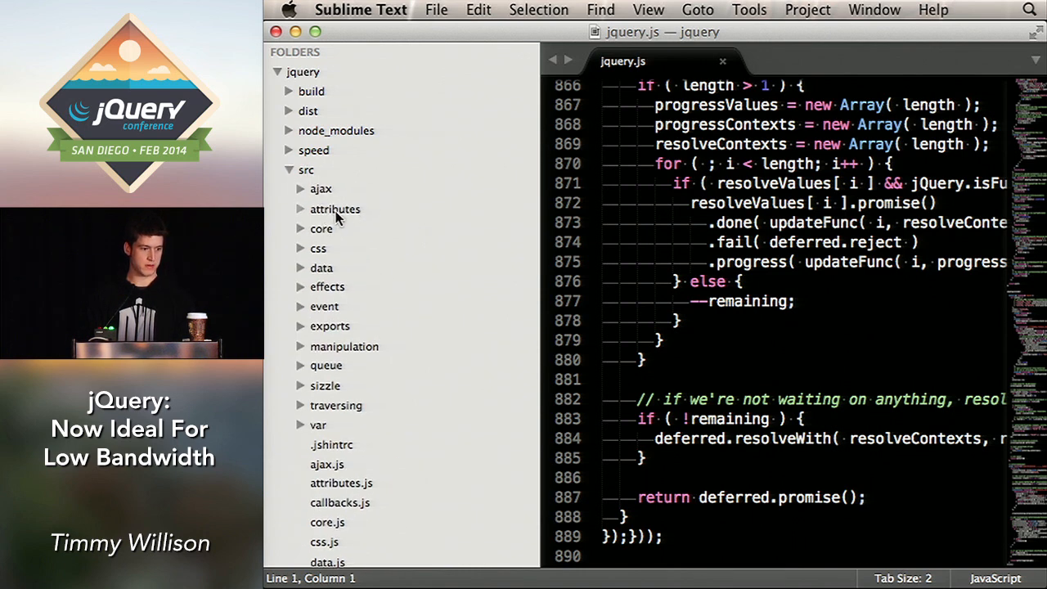
pyautogui.click(334, 209)
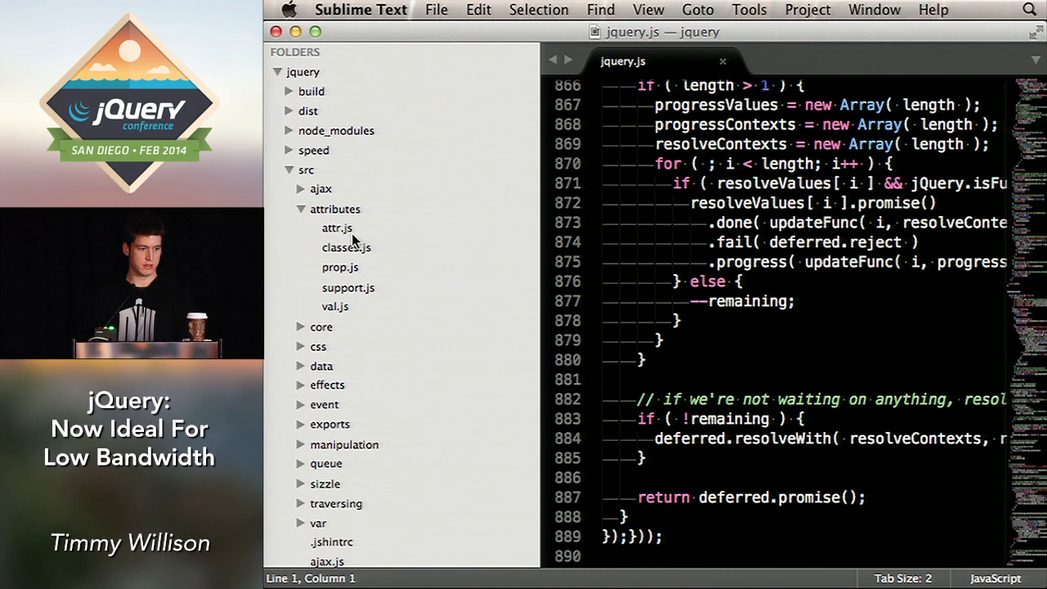
pyautogui.moveTo(352, 309)
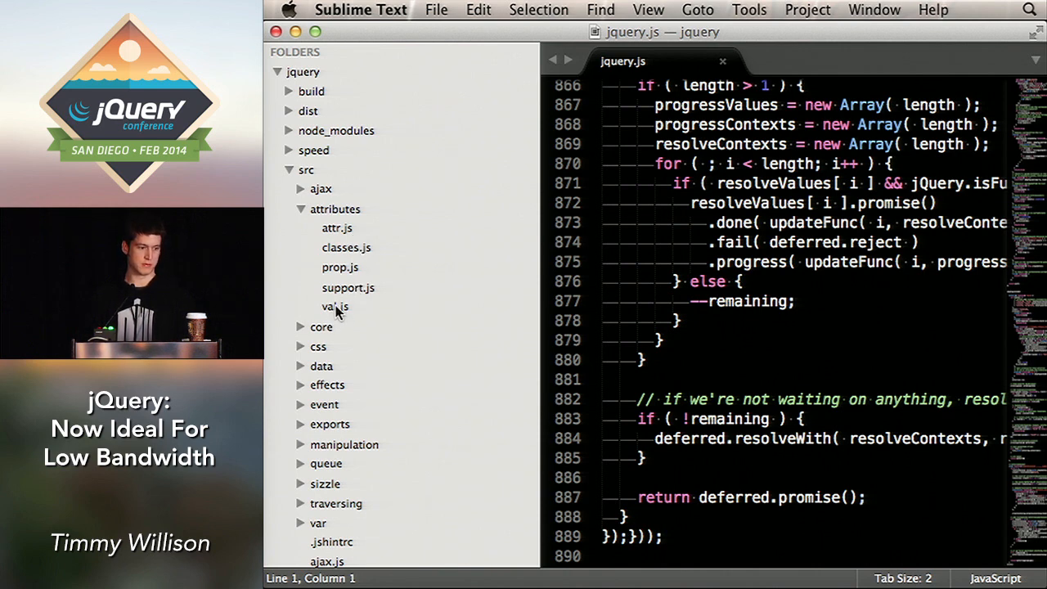
pyautogui.doubleClick(346, 247)
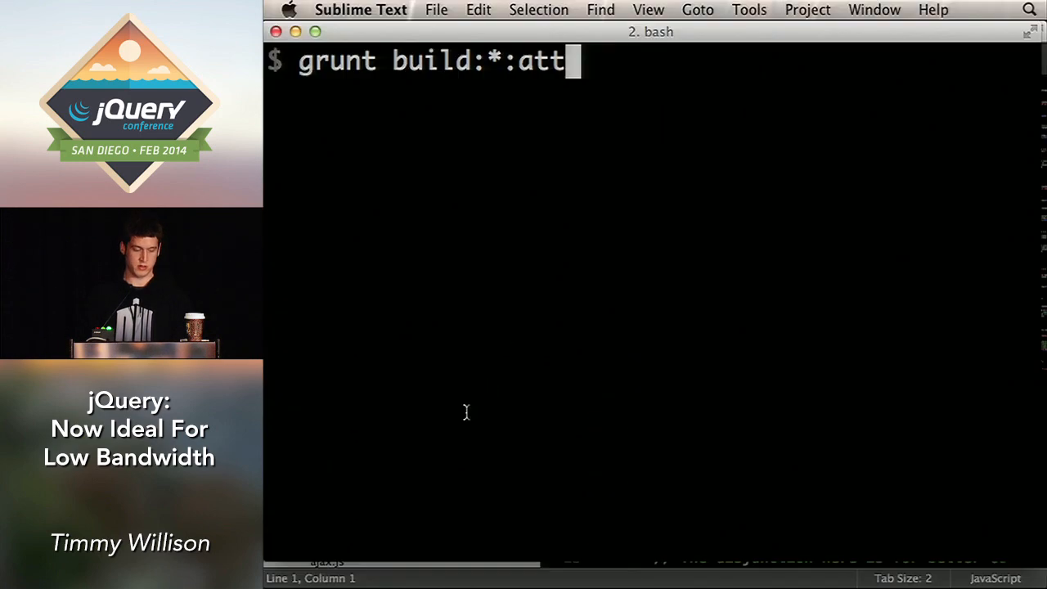
# Step: Finish and run 'grunt build:*:attributes/classes' in bash
pyautogui.write('ributes/')
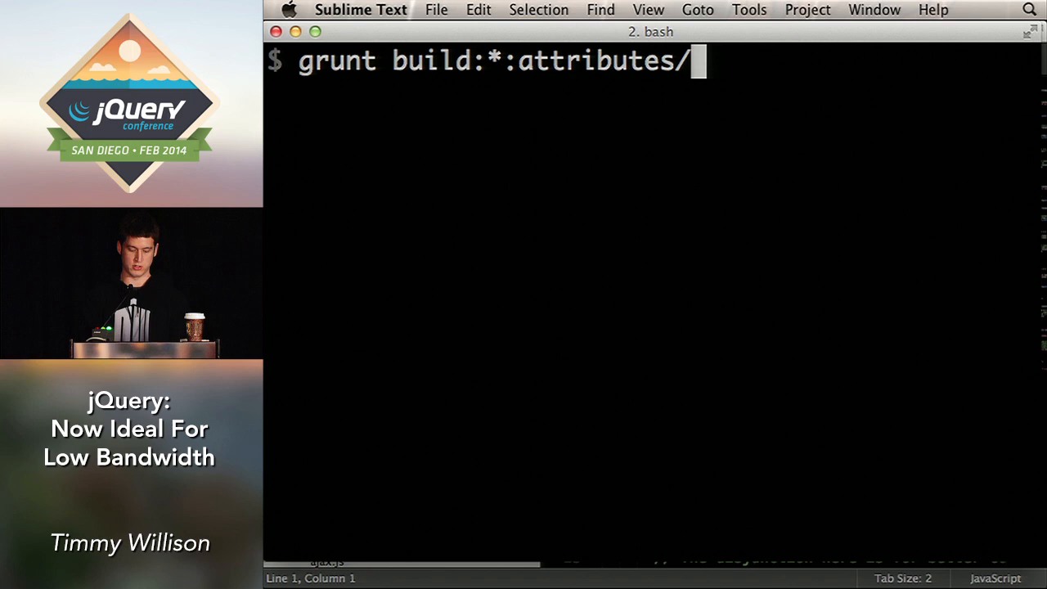
pyautogui.write('classes')
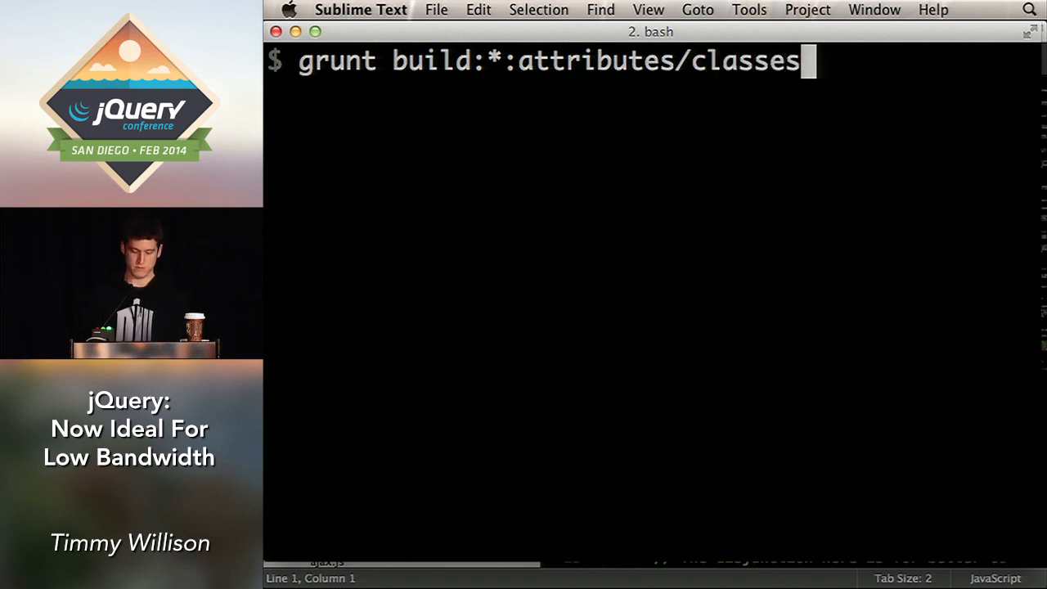
pyautogui.press('Return')
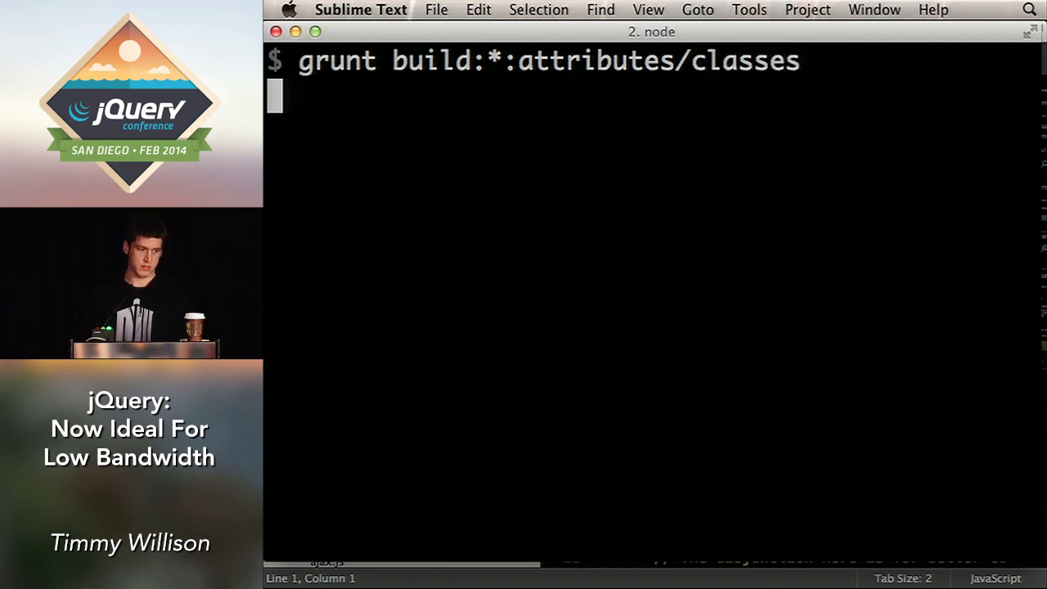
pyautogui.press('enter')
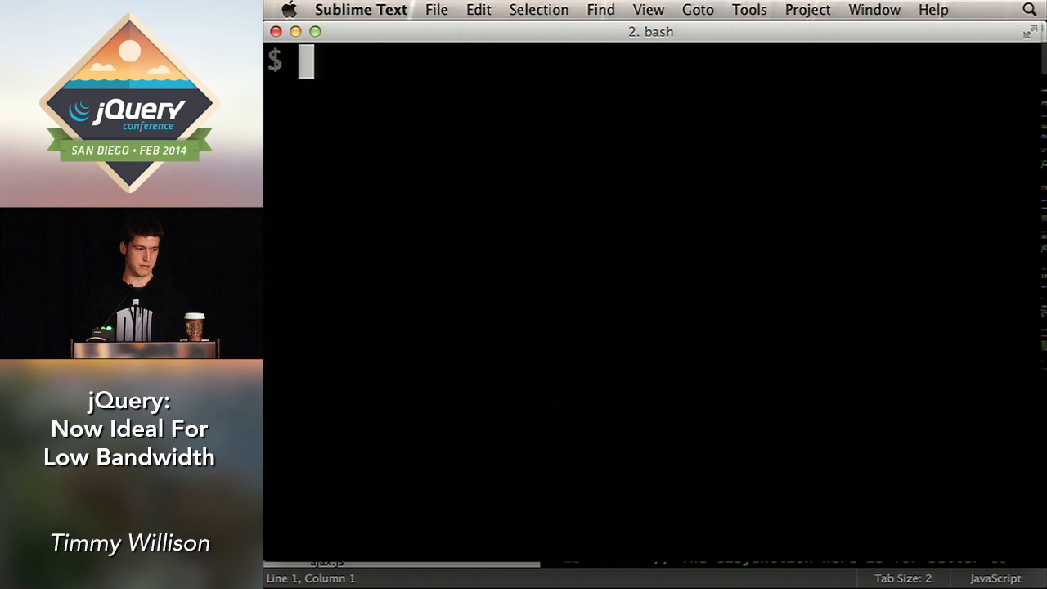
# Step: Run 'grunt custom:-effects,-deprecated,-queue' to build jQuery without those three modules
pyautogui.write('grunt custom')
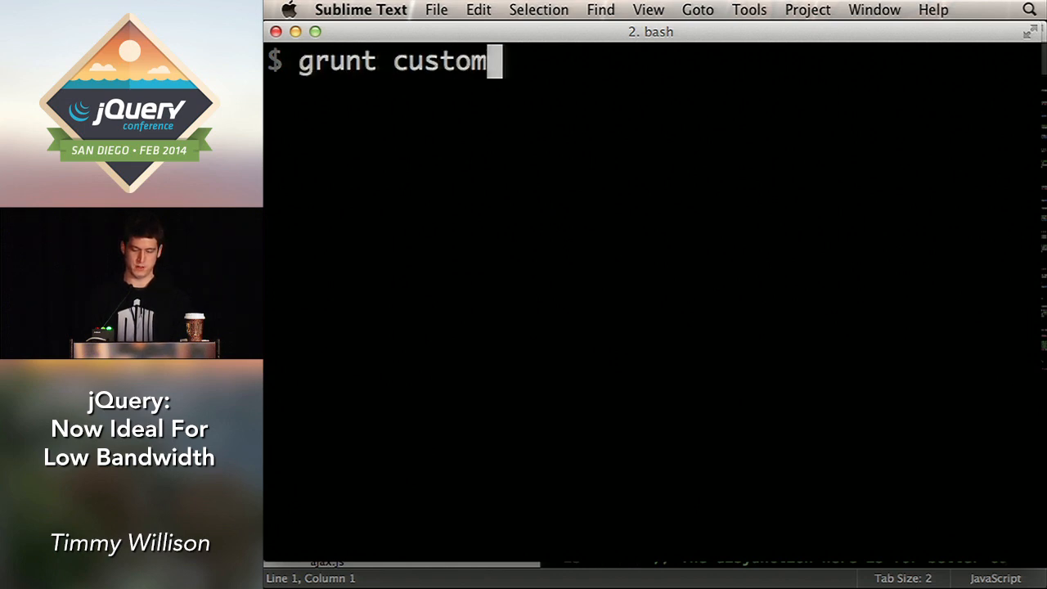
pyautogui.write(':-e')
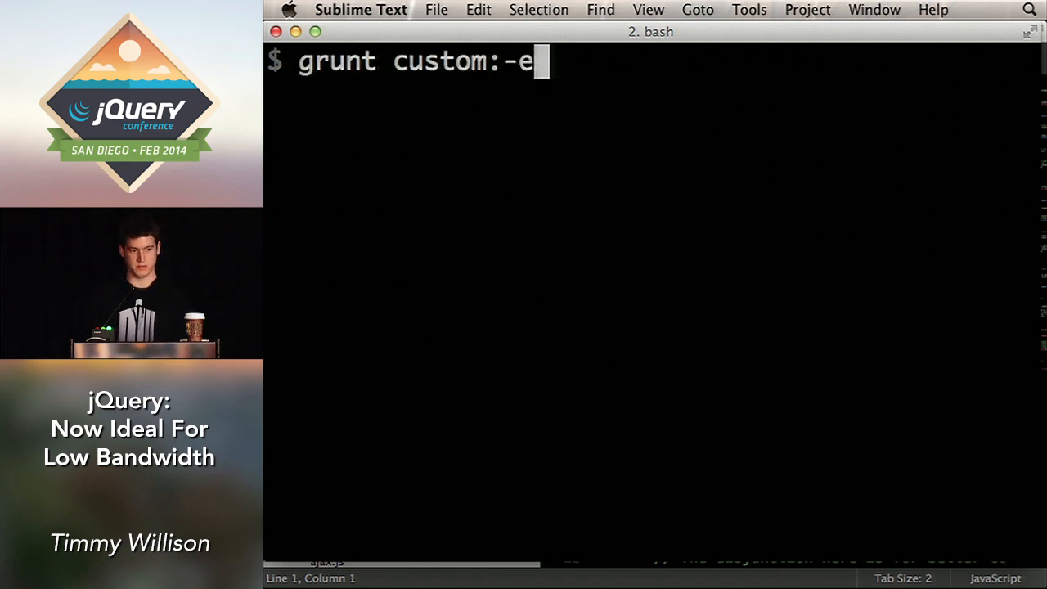
pyautogui.write('ffects,-d')
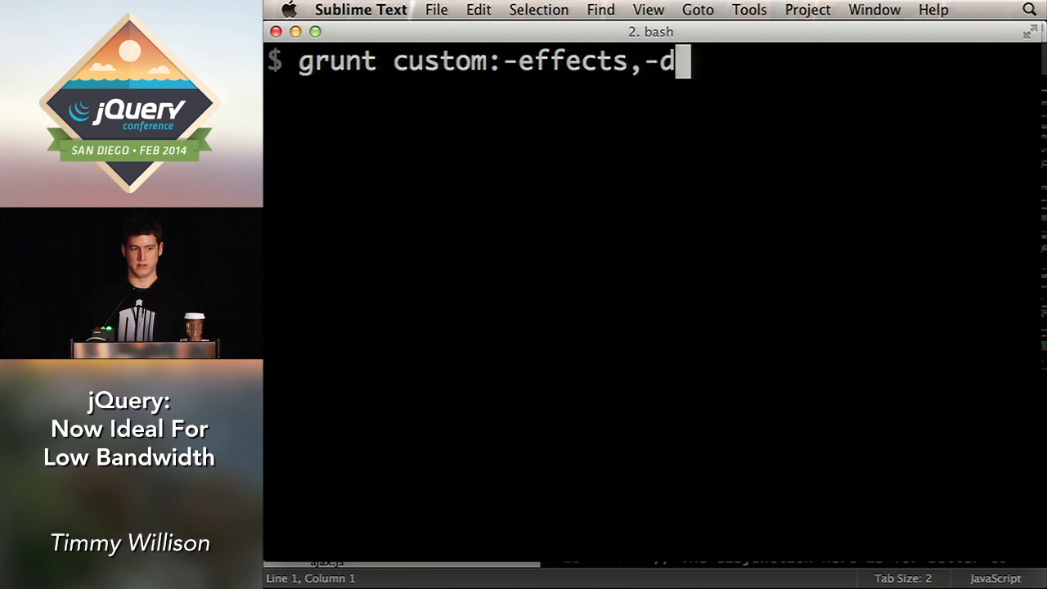
pyautogui.write('eprecated,')
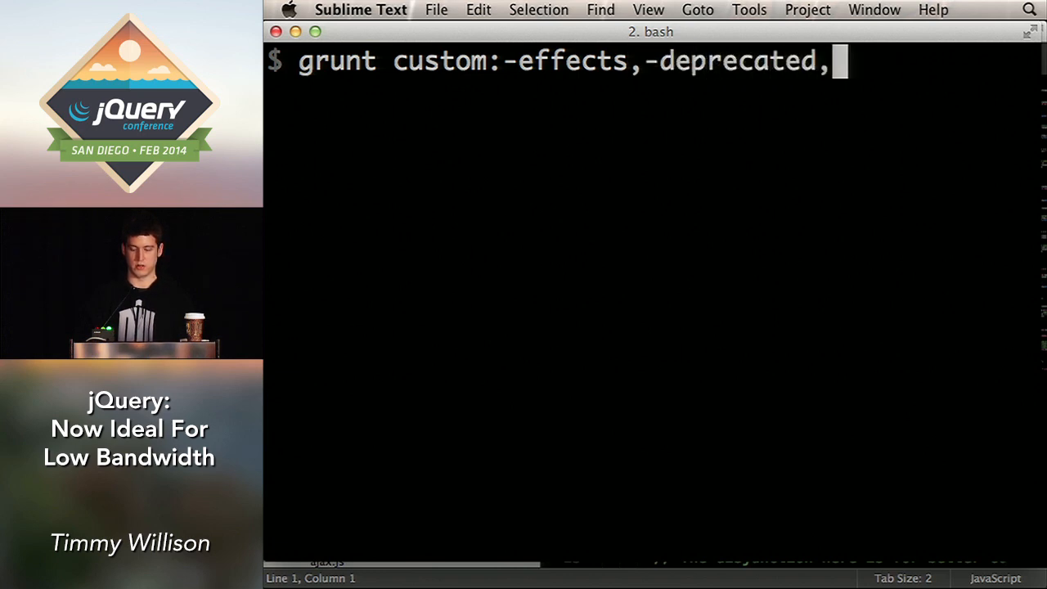
pyautogui.write('-')
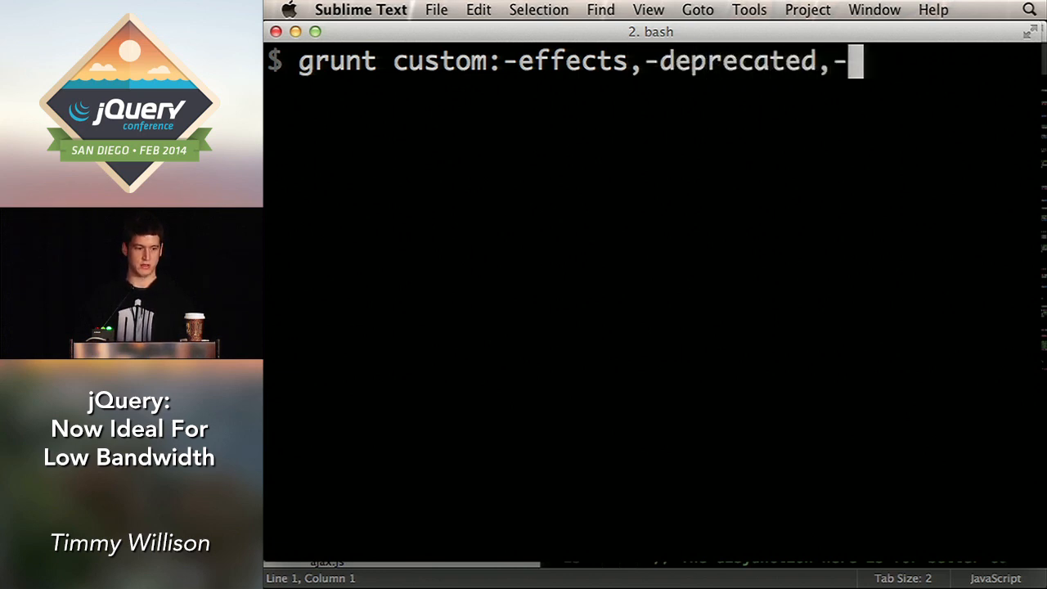
pyautogui.write('queue')
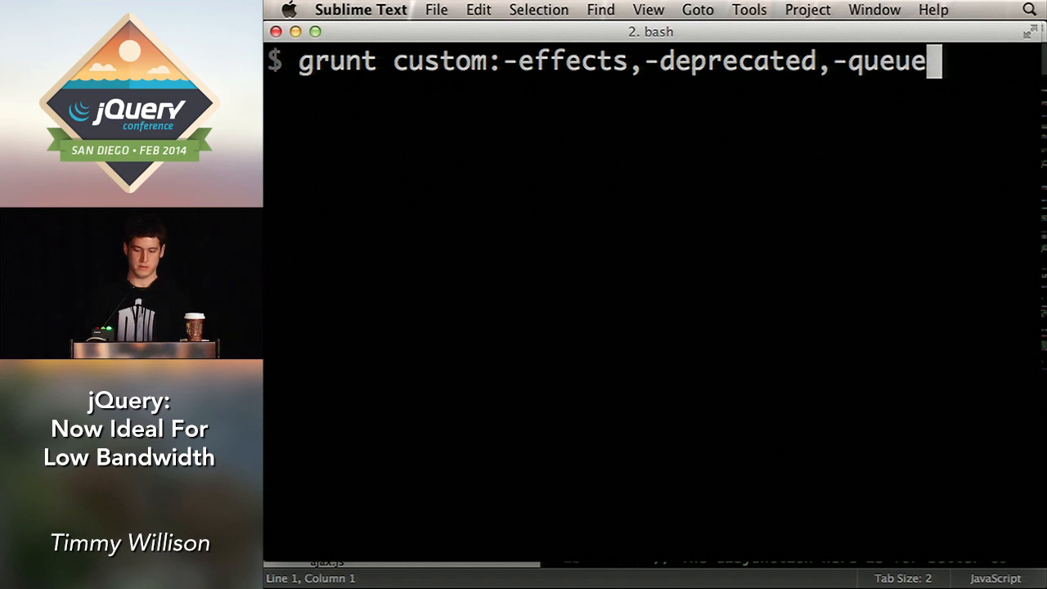
pyautogui.press('enter')
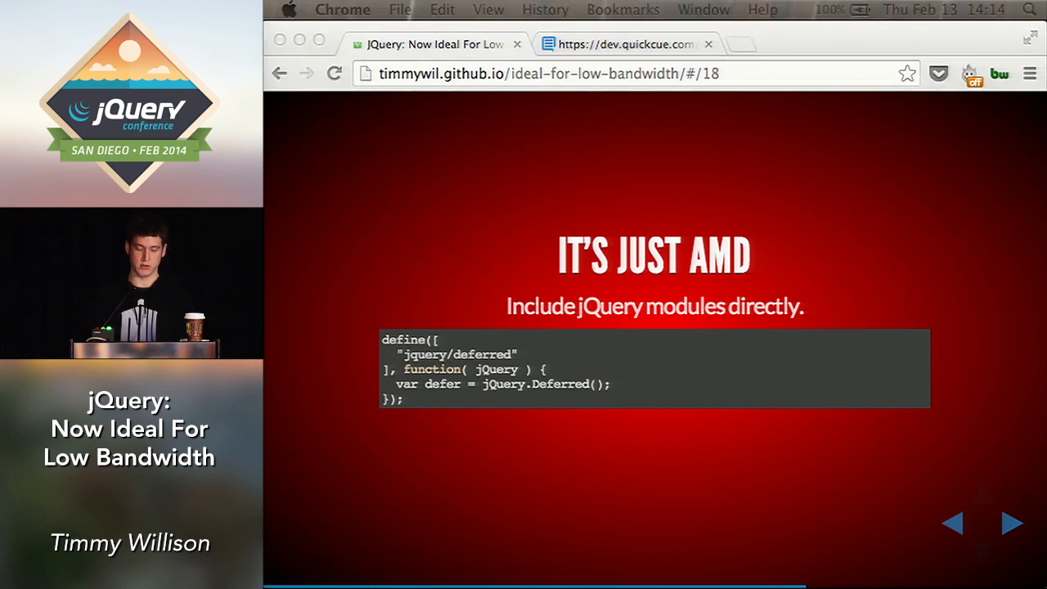
# Step: Advance the deck past the 'It's Just AMD' slide
pyautogui.click(1012, 523)
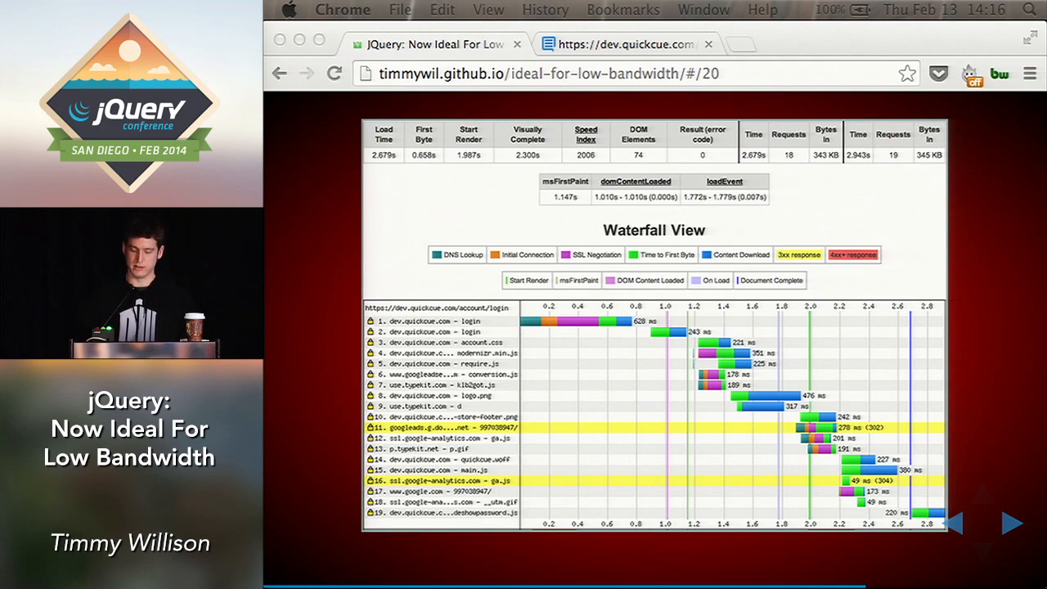
# Step: Advance the deck to slide 21, Chrome DevTools
pyautogui.click(1012, 522)
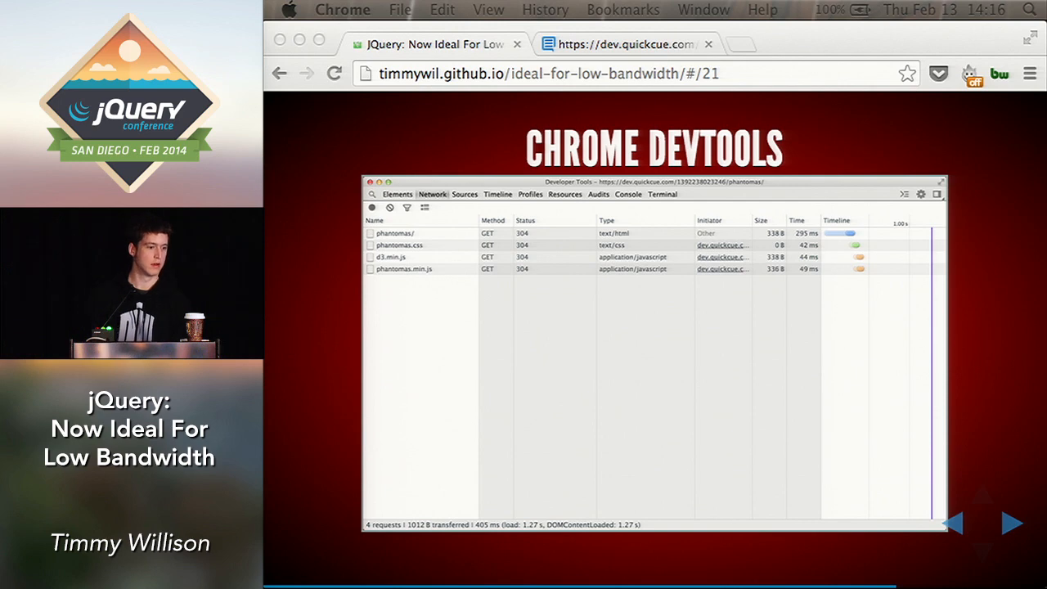
pyautogui.moveTo(585, 49)
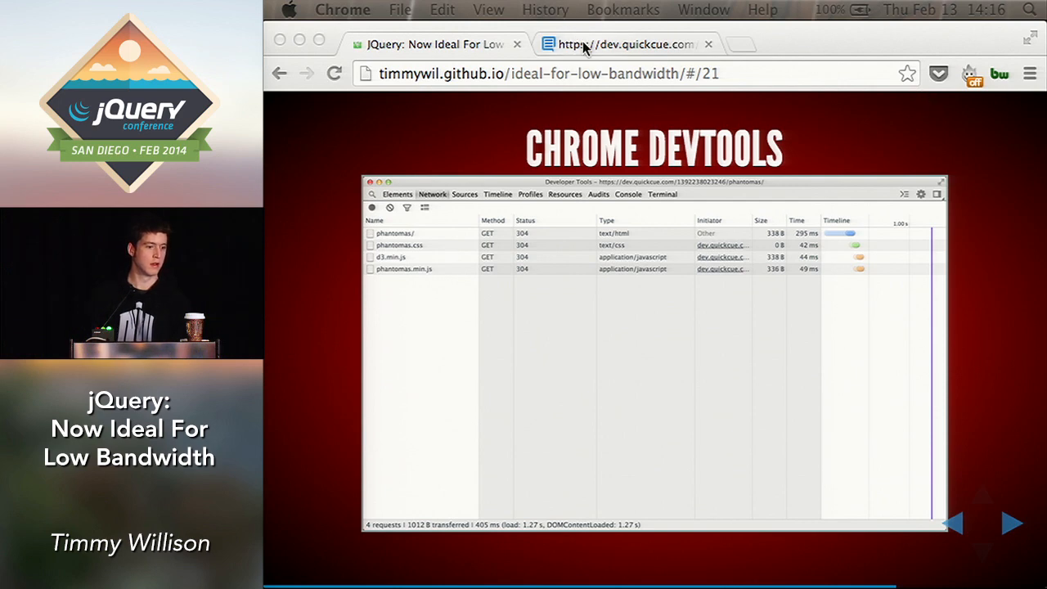
# Step: Switch to the dev.quickcue.com Phantomas frontend stats tab
pyautogui.click(625, 45)
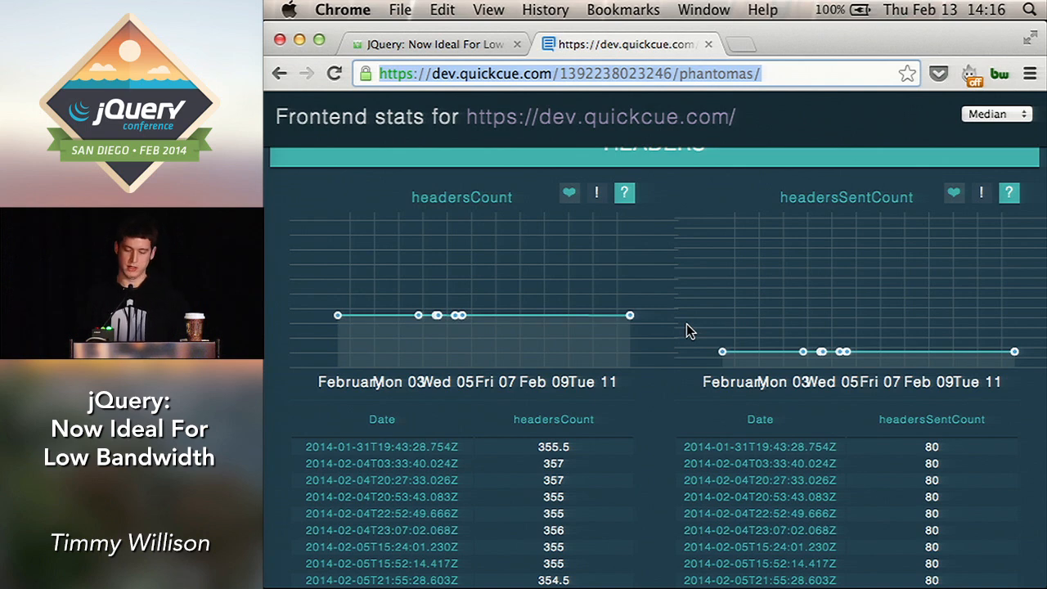
pyautogui.moveTo(691, 354)
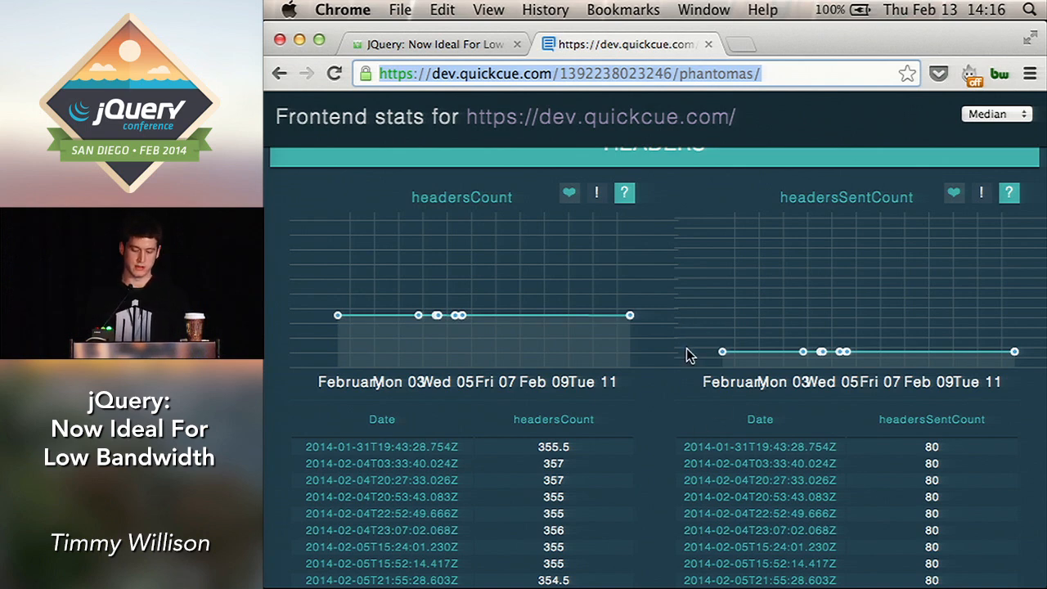
pyautogui.moveTo(640, 352)
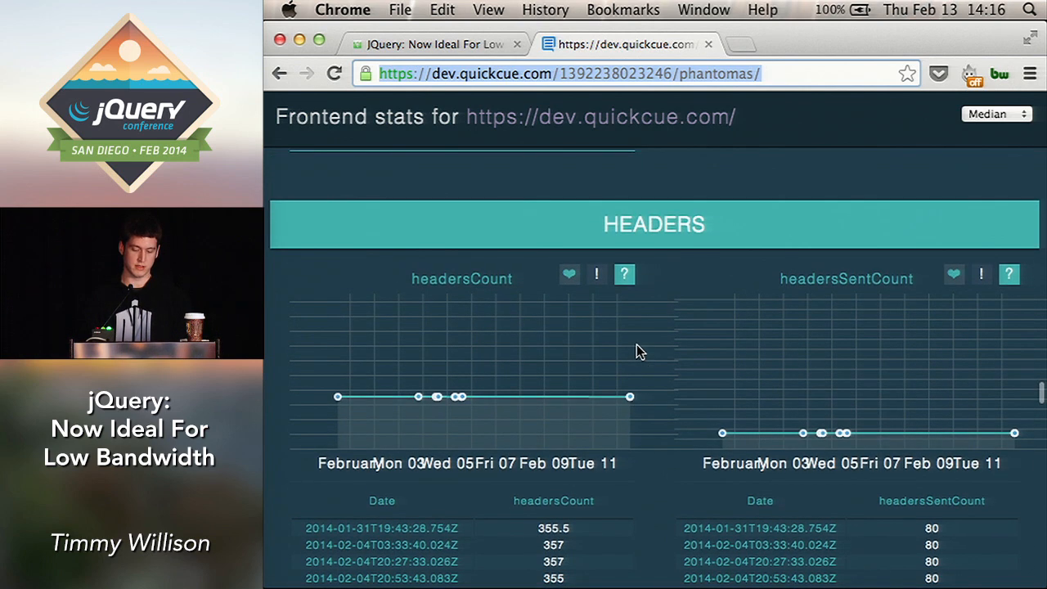
# Step: Scroll Phantomas stats down to the jQuery DOM-ready and Sizzle charts, then return to slides
pyautogui.scroll(-3)
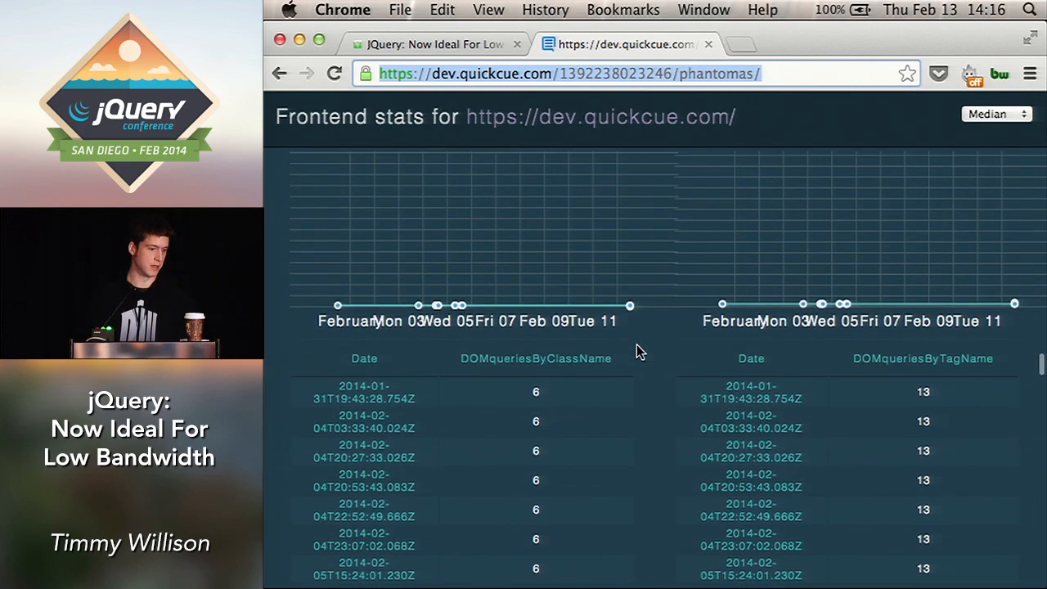
pyautogui.scroll(-3)
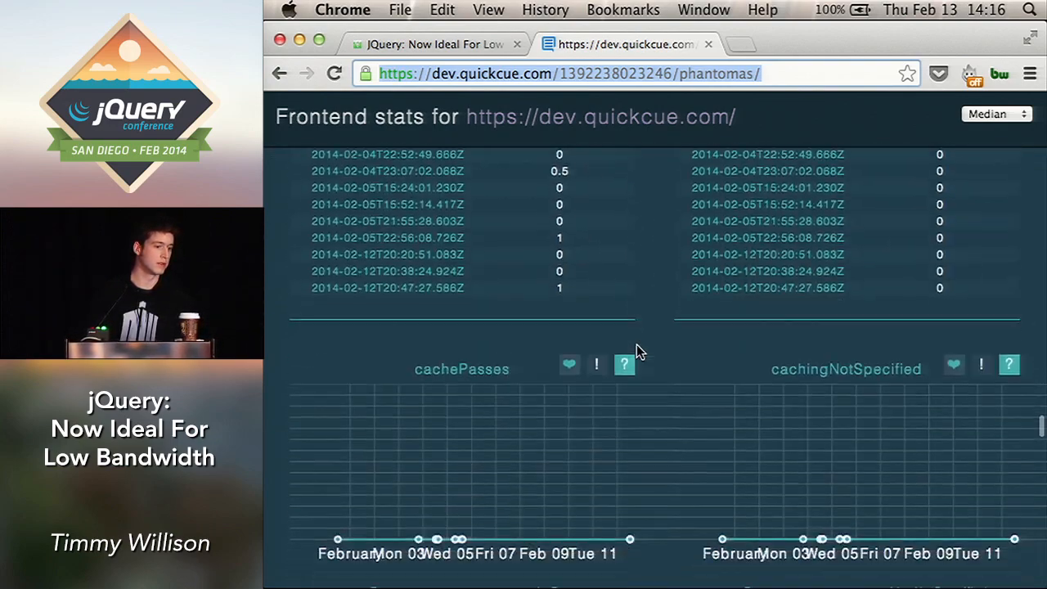
pyautogui.scroll(-3)
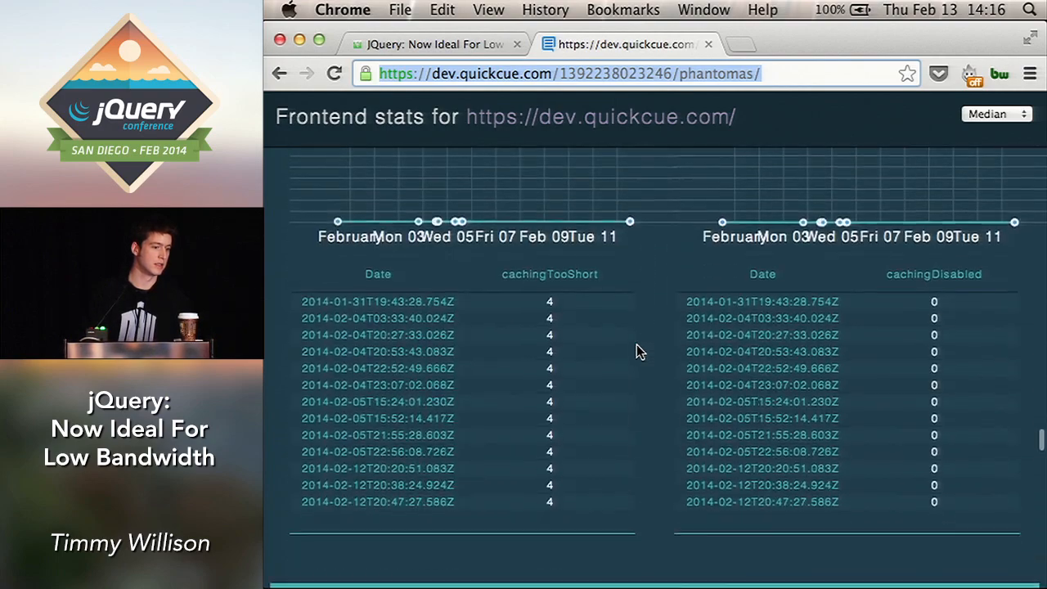
pyautogui.scroll(-3)
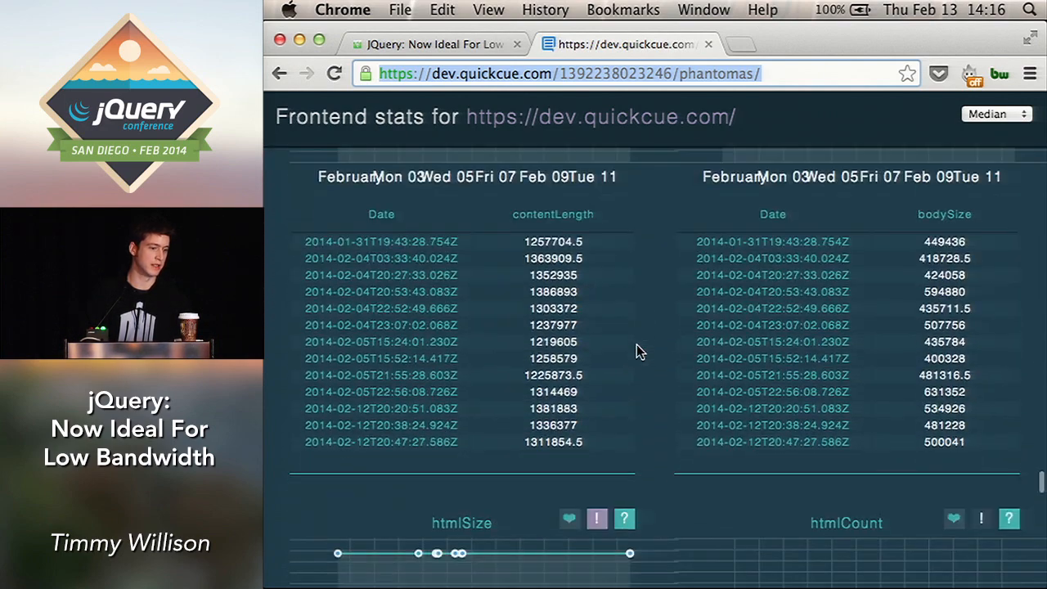
pyautogui.scroll(-3)
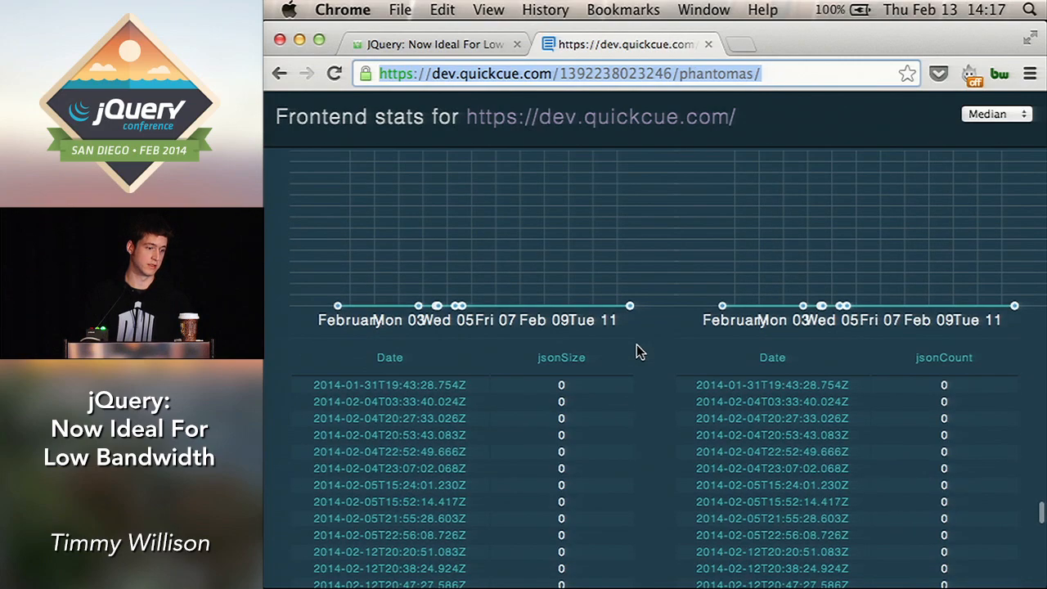
pyautogui.scroll(-3)
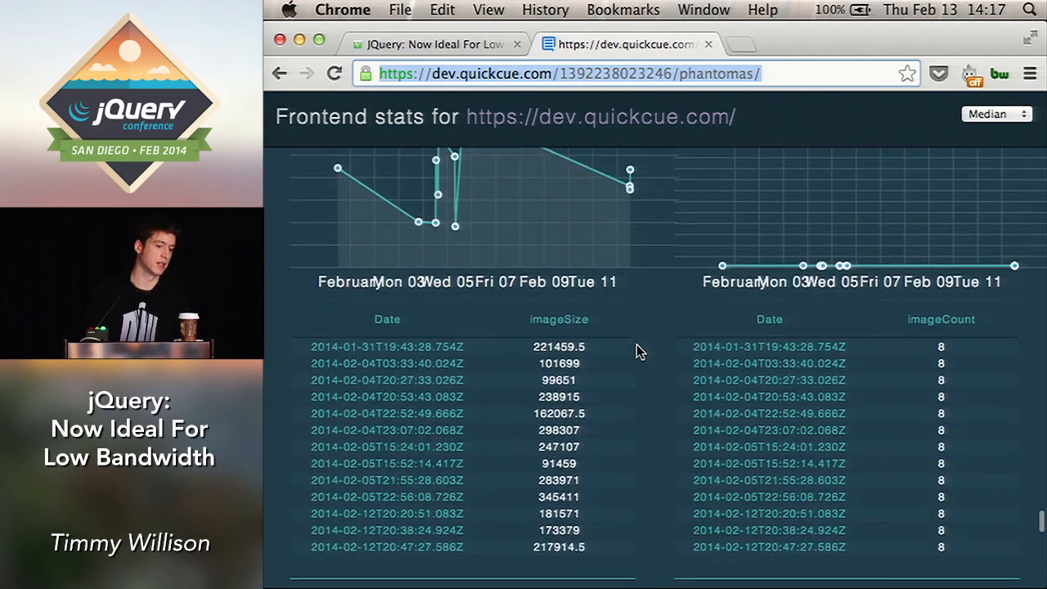
pyautogui.scroll(-3)
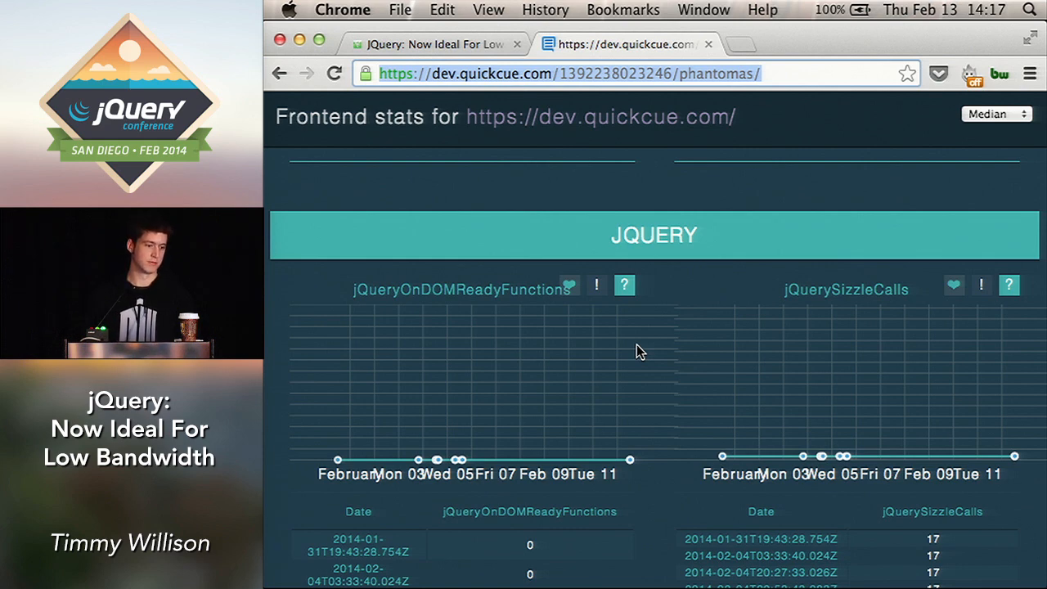
pyautogui.scroll(-3)
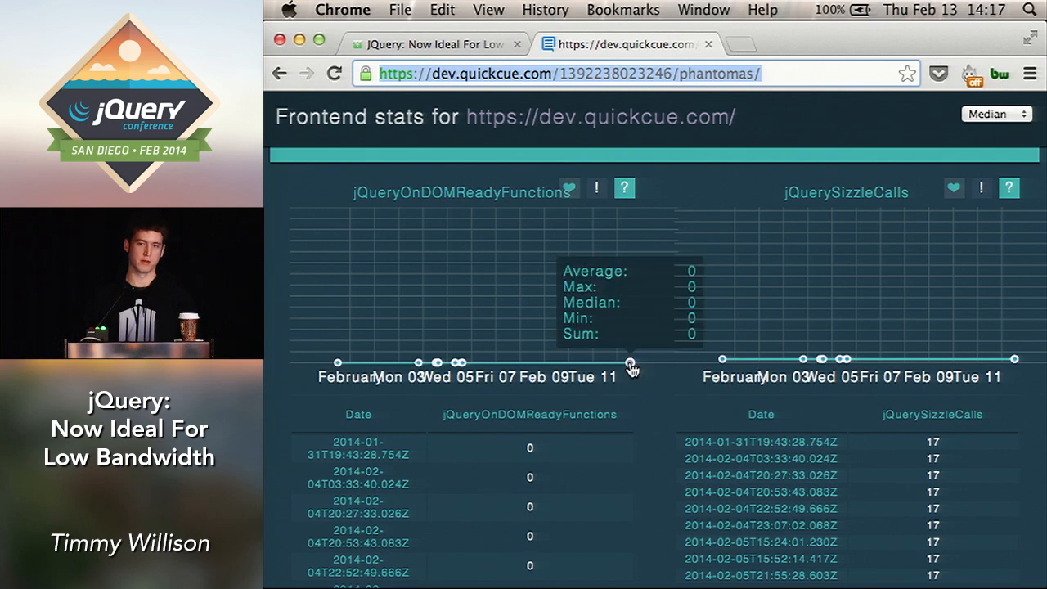
pyautogui.moveTo(628, 409)
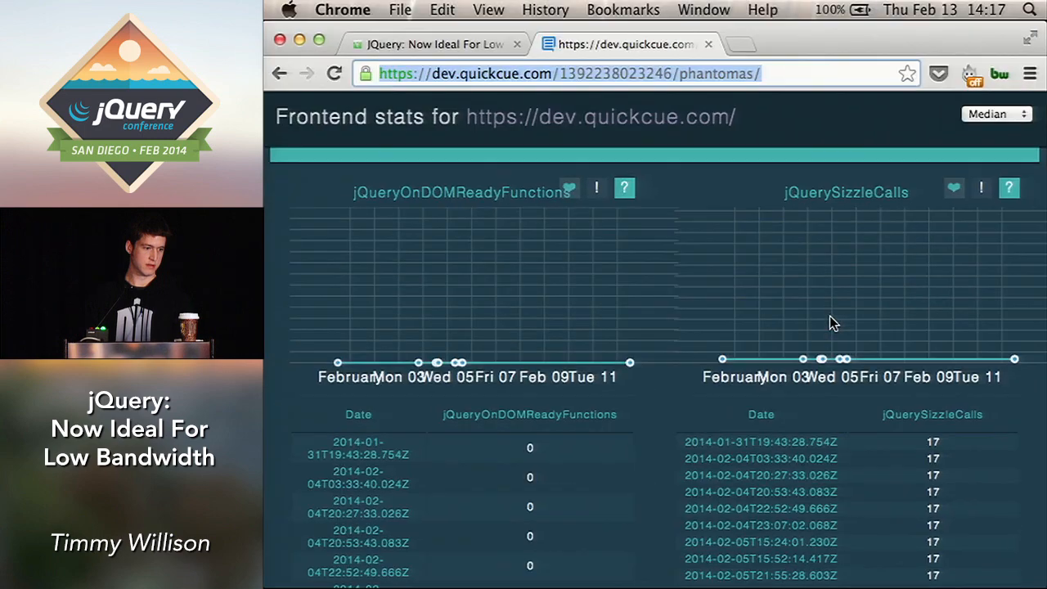
pyautogui.click(434, 44)
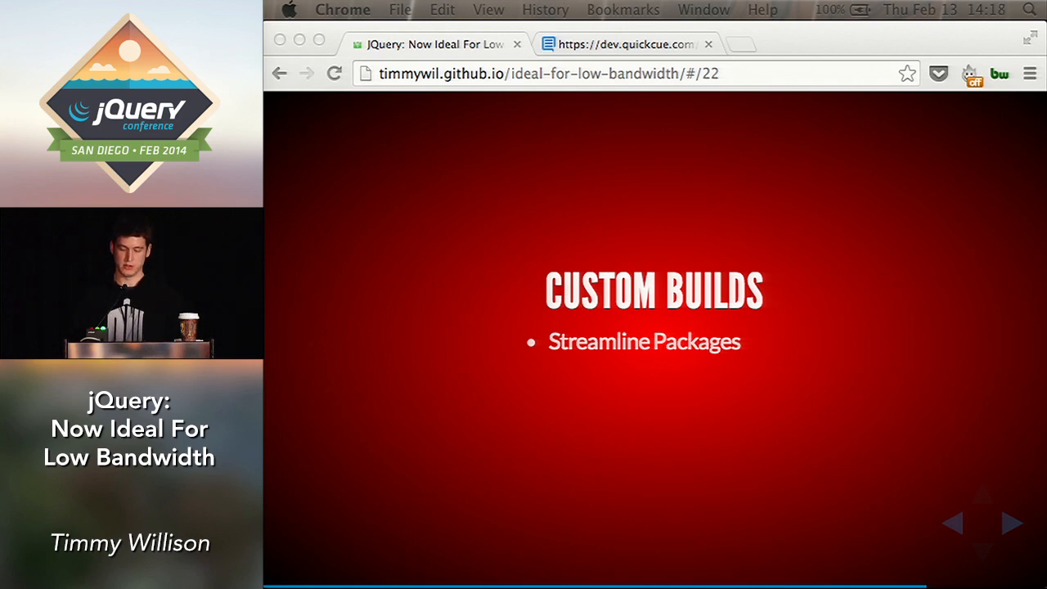
# Step: Advance from Custom Builds through Future Fragmentation to the References slide 25
pyautogui.click(1013, 522)
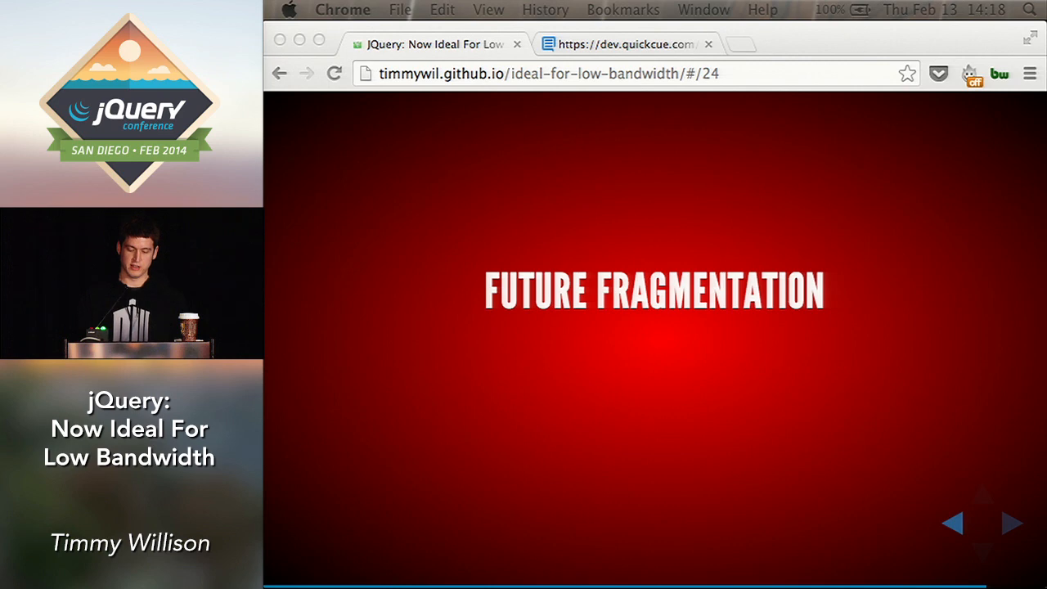
pyautogui.click(1012, 523)
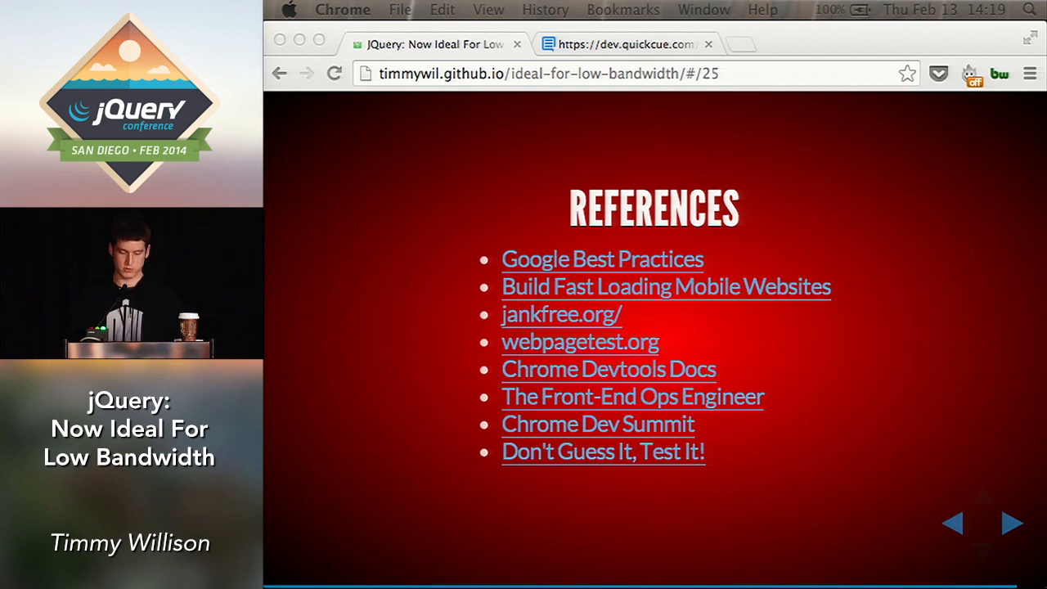
# Step: Advance to slide 26, Paul Lewis's 'Tools Not Rules' quote
pyautogui.click(1012, 522)
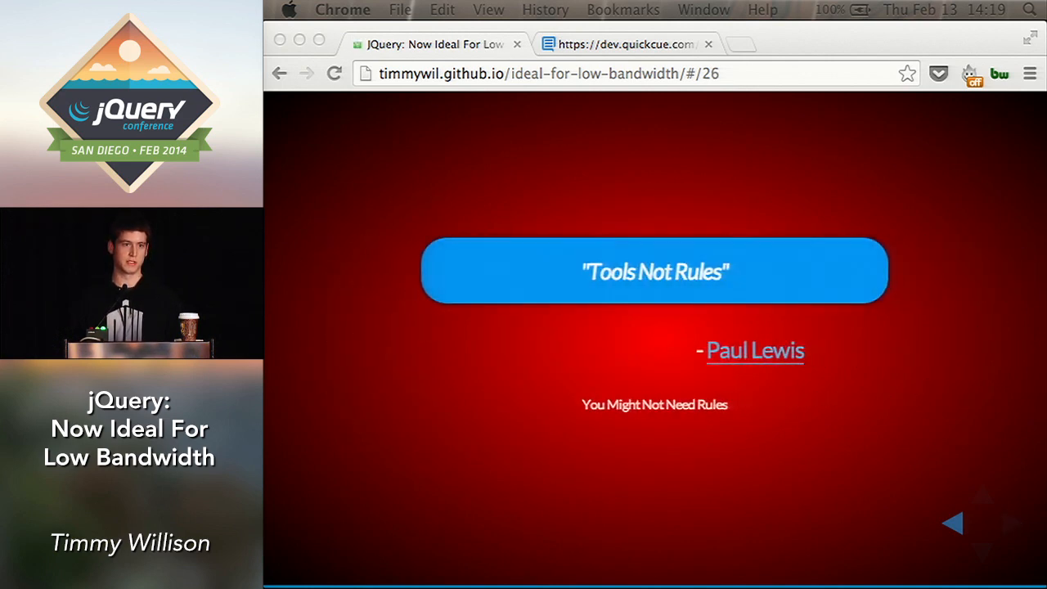